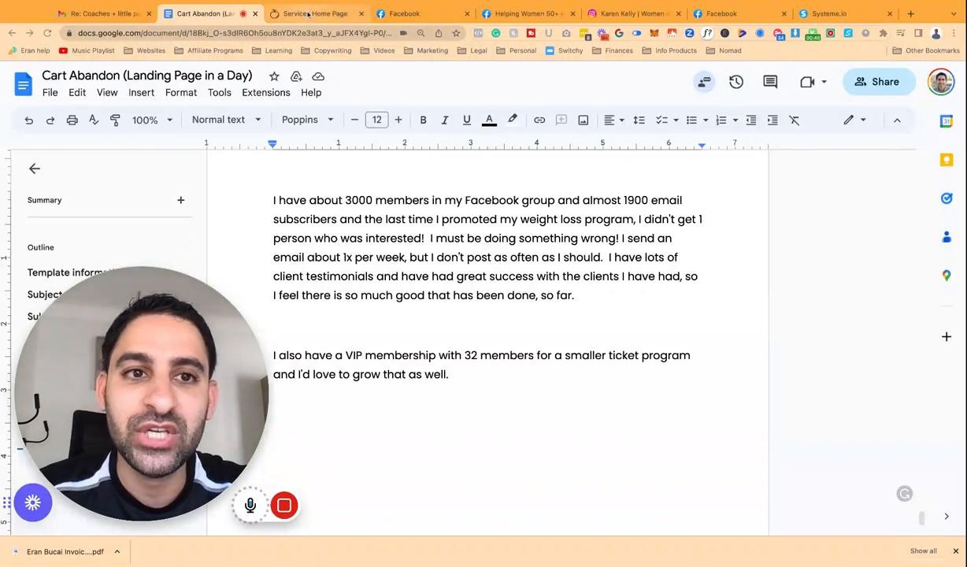
Switch from the Google Docs brief to the client's wellbalanced.ca website
left_click(315, 12)
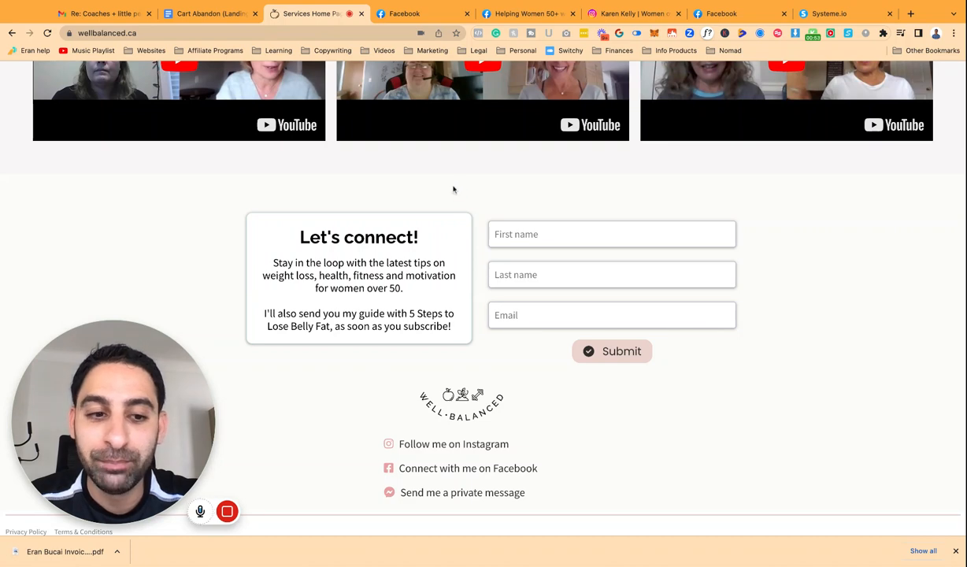
Look through the Well-Balanced home page sections, then return to the Cart Abandon document
scroll("up", 3)
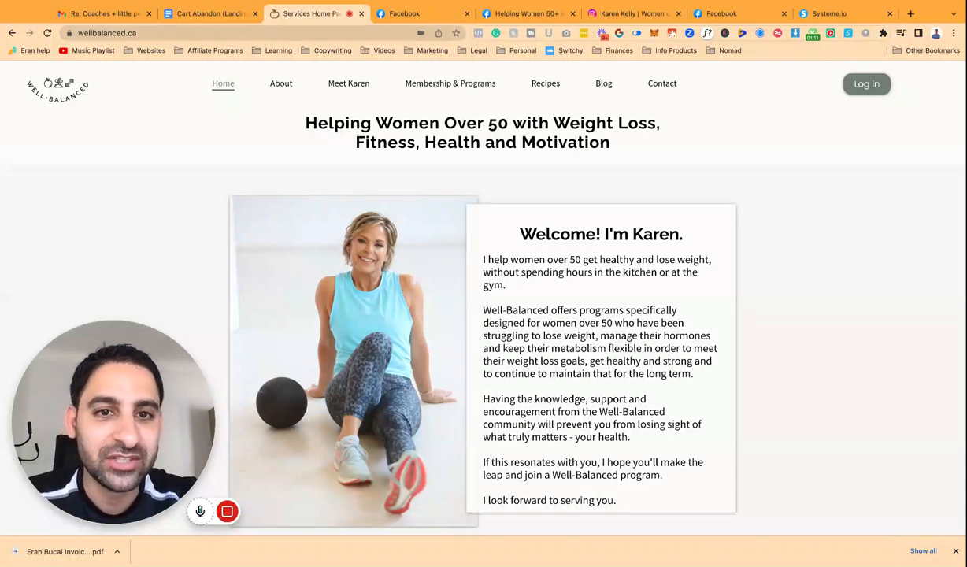
scroll("down", 3)
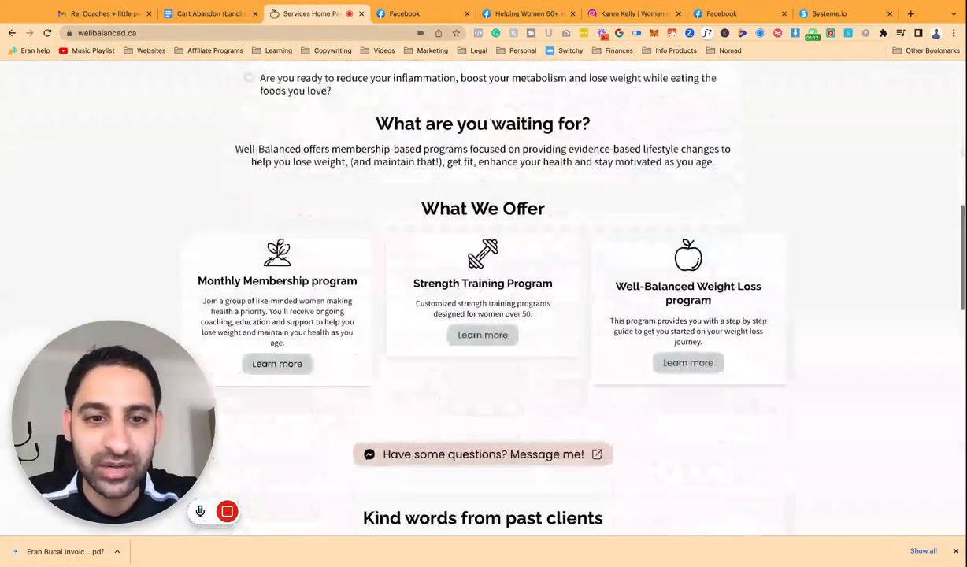
scroll("down", 3)
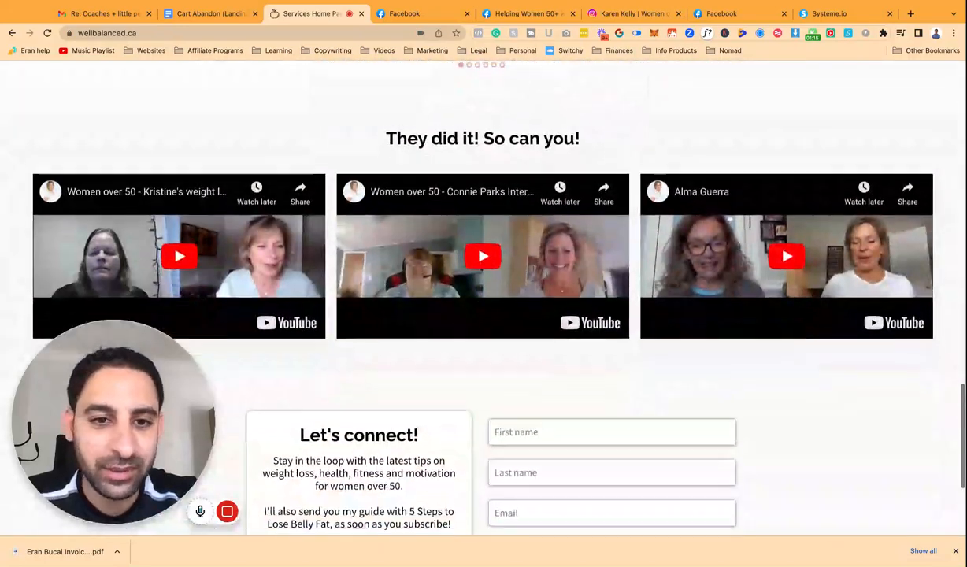
scroll("up", 3)
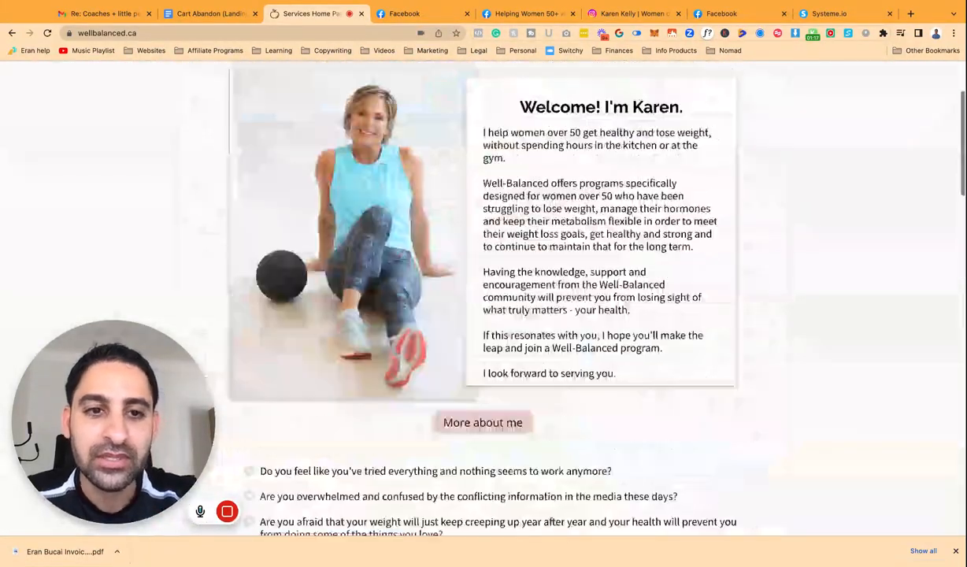
left_click(208, 12)
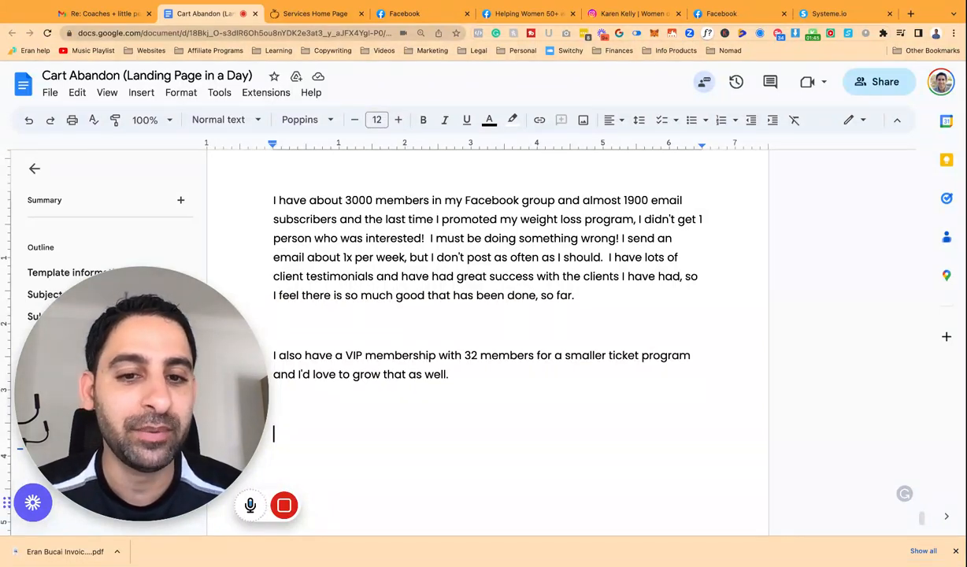
Return from the Google Docs brief to the Well-Balanced home page
left_click(315, 12)
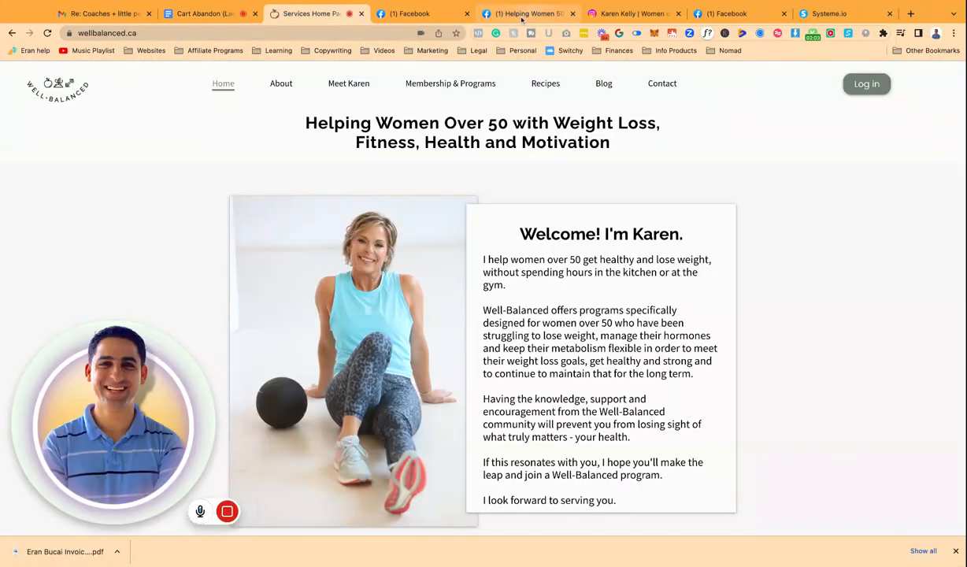
Review the Helping Women 50+ Facebook group's About page, then move to Karen's Instagram profile
left_click(528, 12)
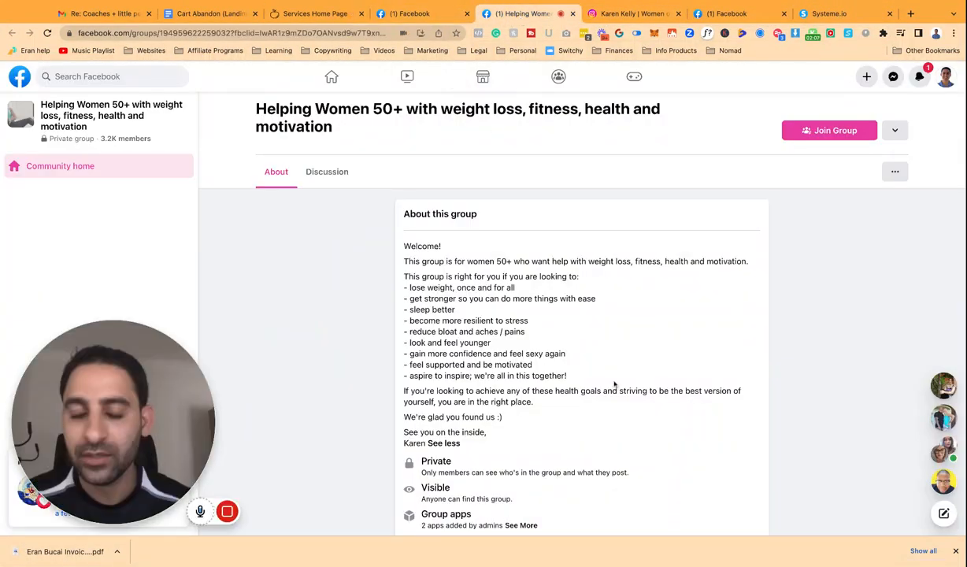
scroll("up", 3)
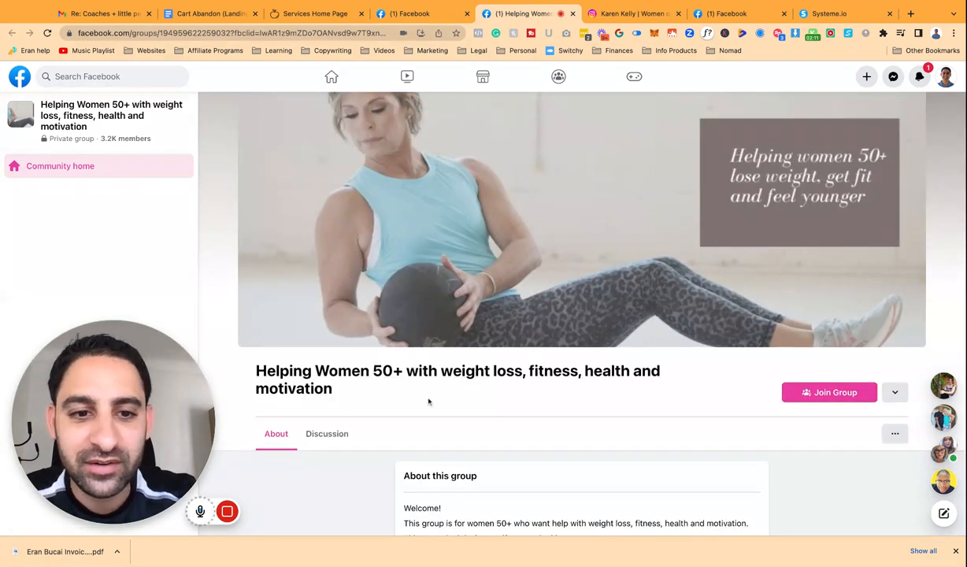
scroll("down", 3)
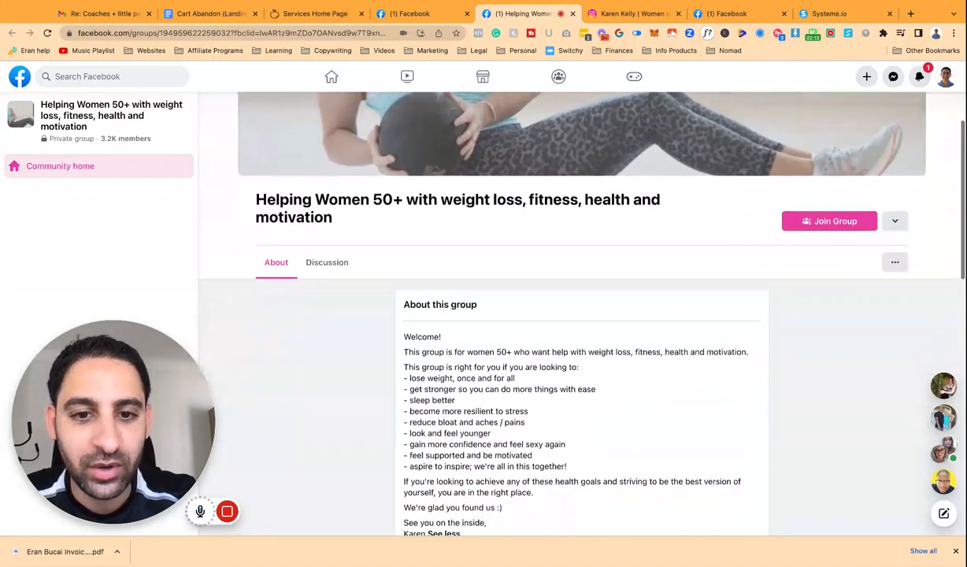
scroll("down", 3)
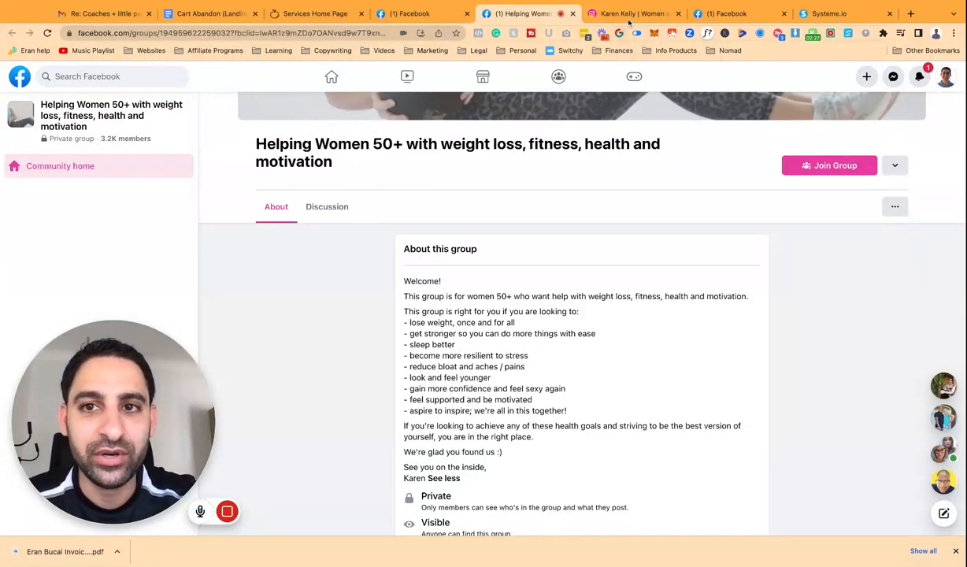
left_click(633, 12)
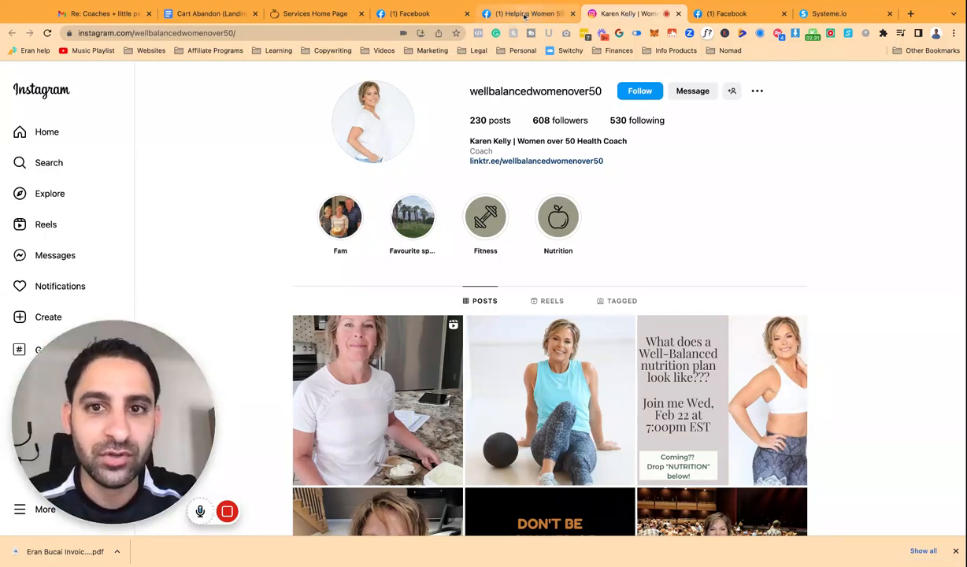
Leave the Instagram profile and go back to the Helping Women 50+ Facebook group
left_click(523, 13)
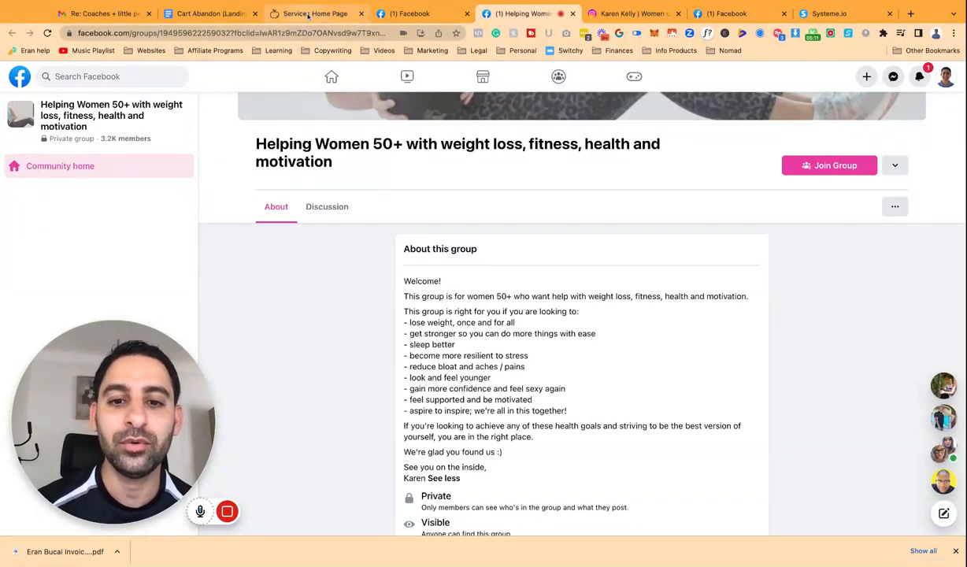
Review the Recipe Membership page on the website, then go to its Blog page
left_click(311, 12)
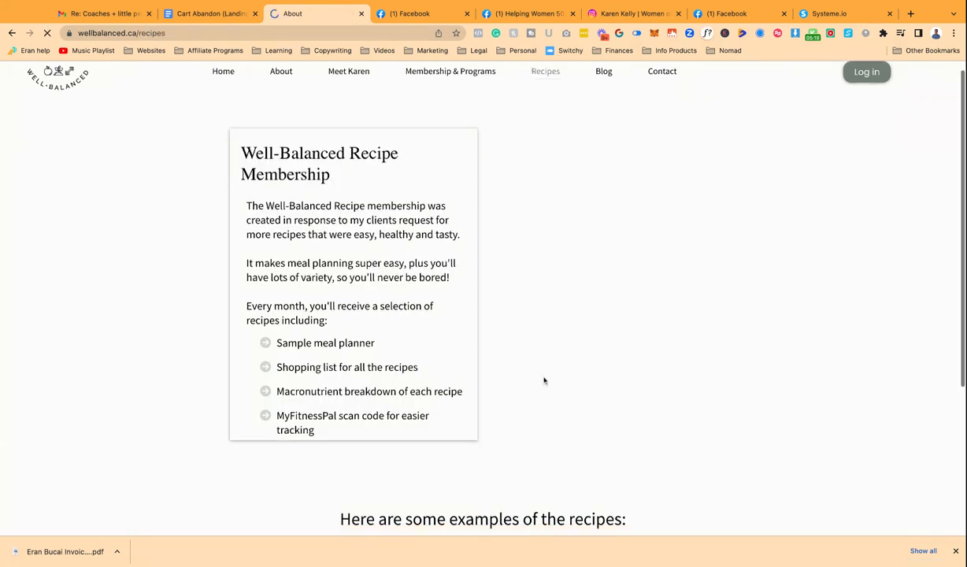
scroll("down", 3)
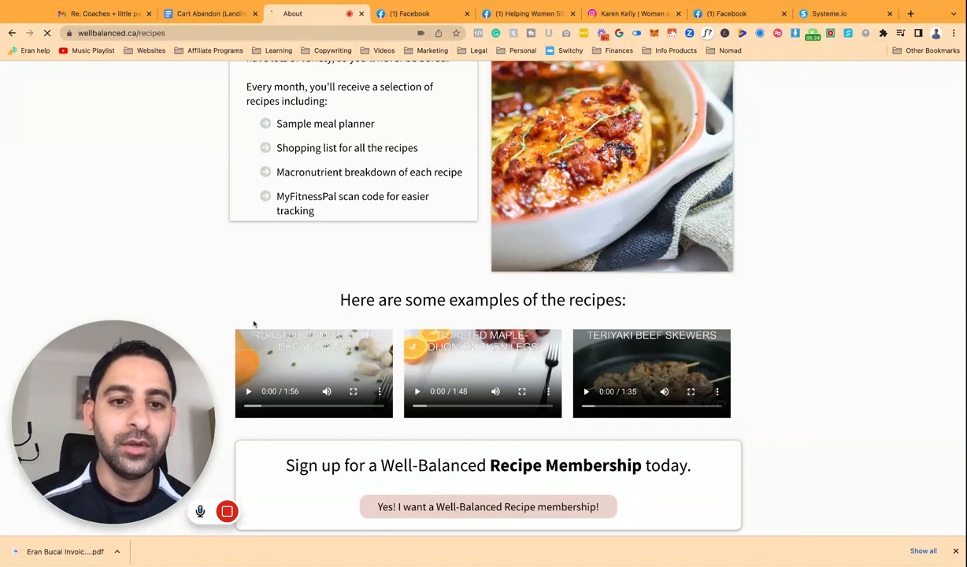
scroll("up", 3)
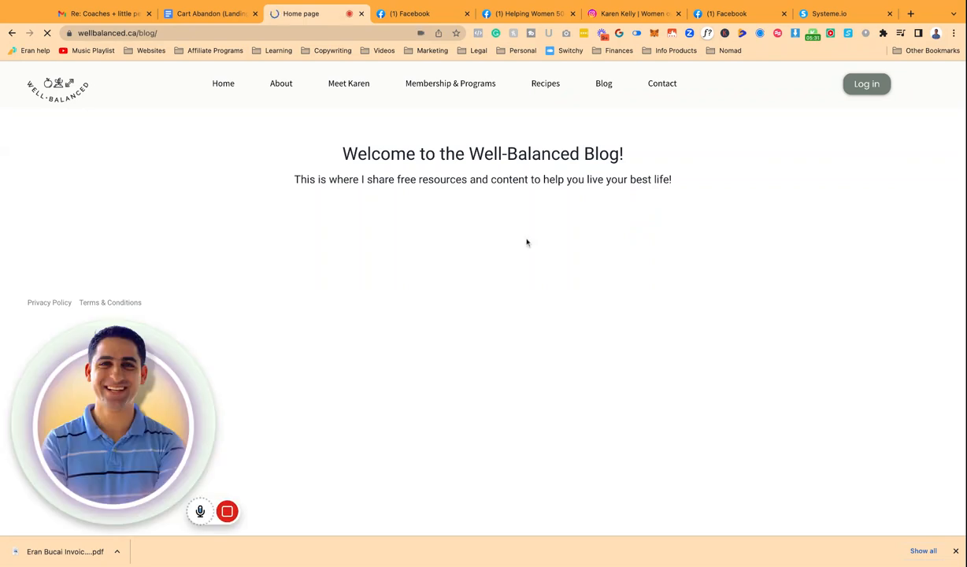
left_click(603, 84)
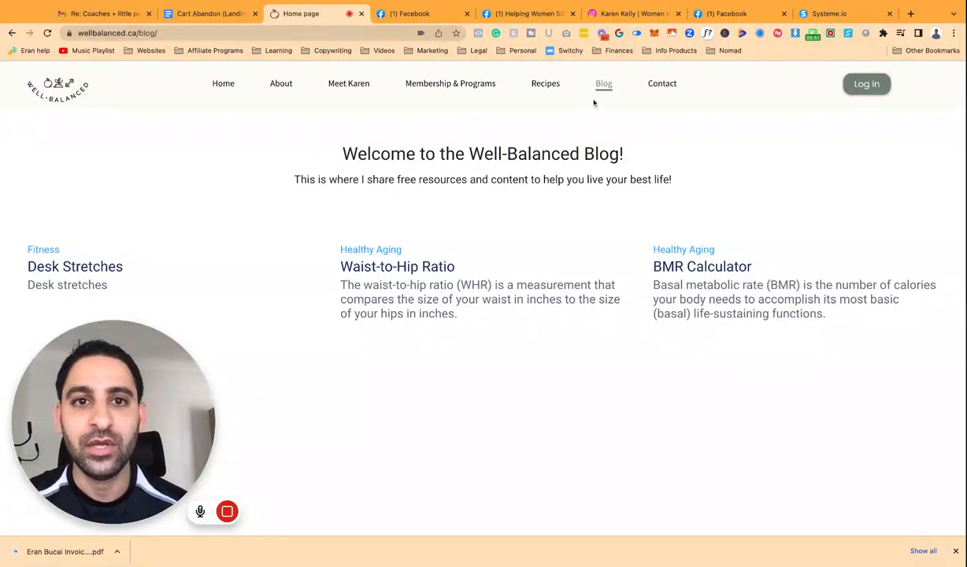
left_click(422, 13)
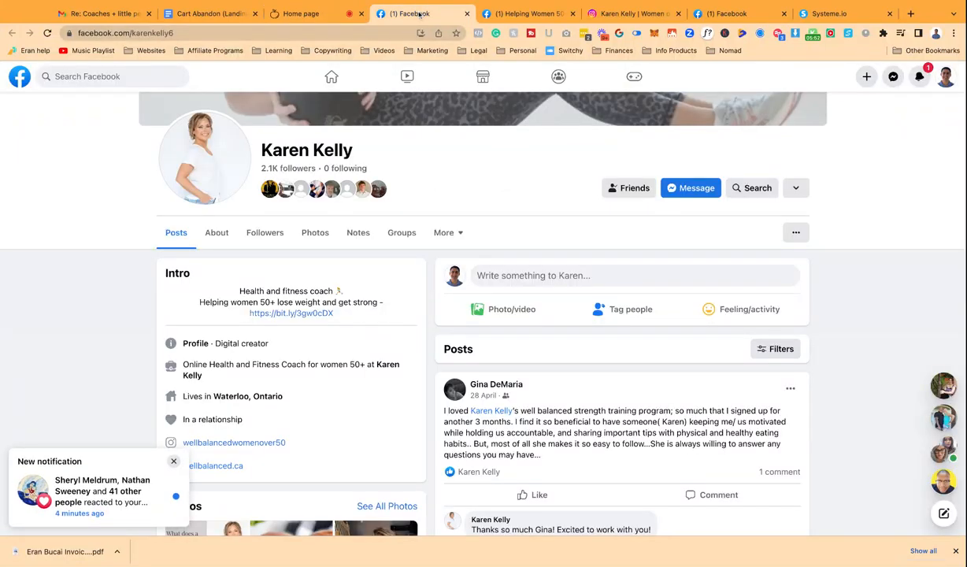
left_click(523, 12)
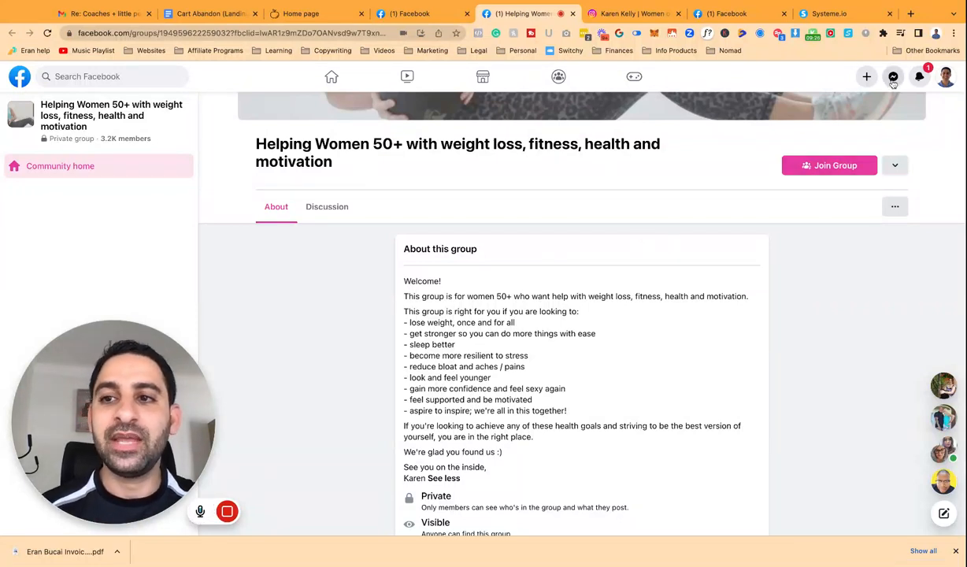
mouse_move(893, 75)
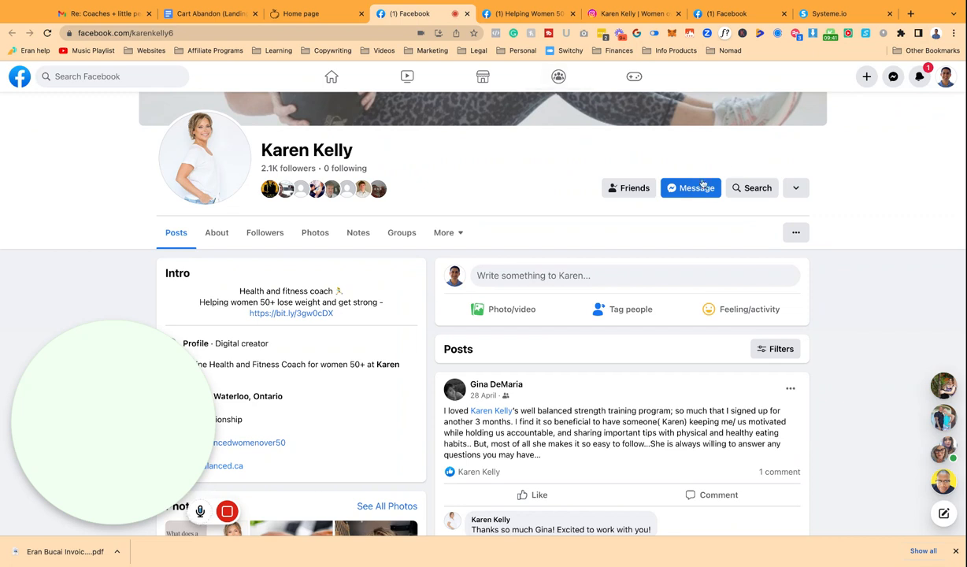
Start a Messenger chat with Karen and draft 'Hey Karen! ... part of my recording'
left_click(690, 187)
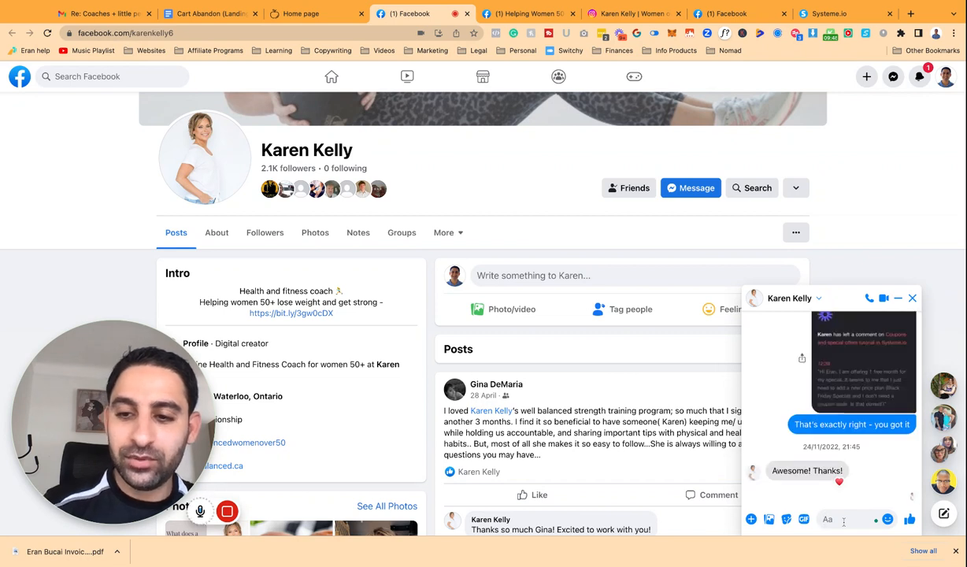
type("Hey")
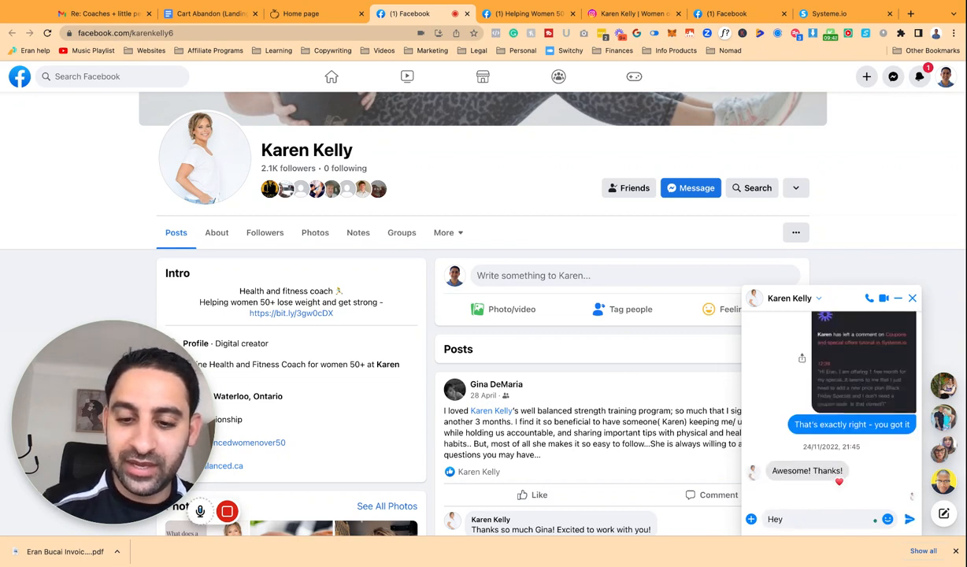
type("Karen!")
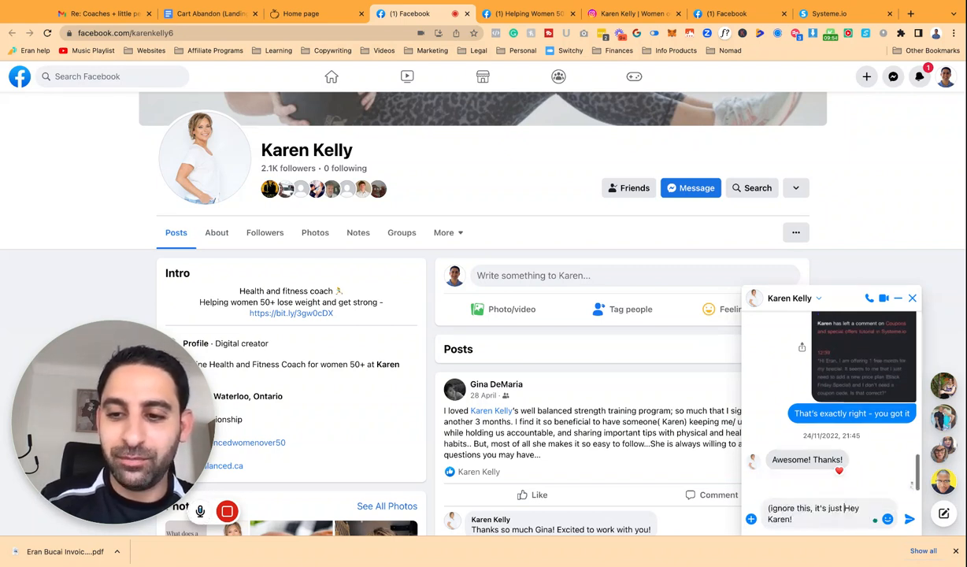
type("part of my recording")
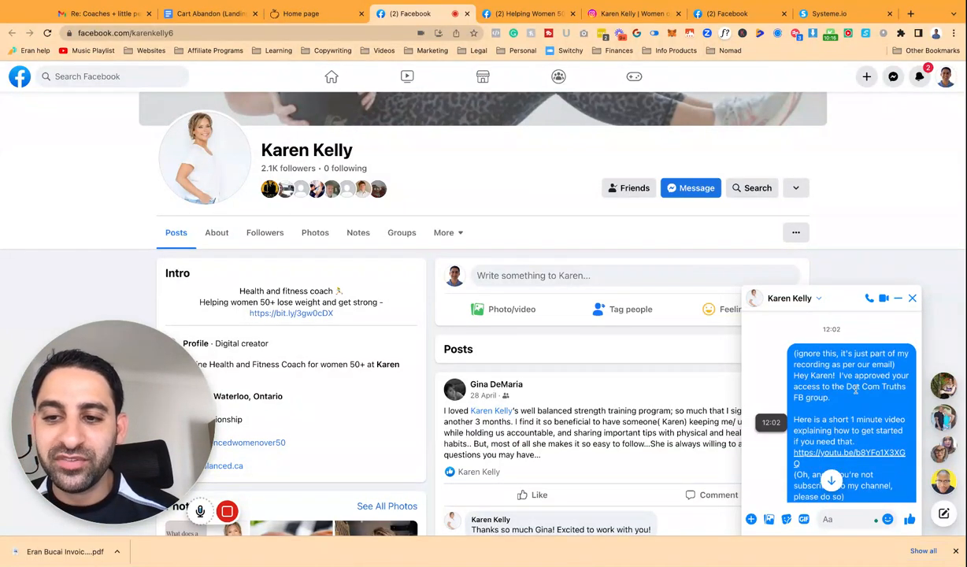
scroll("down", 3)
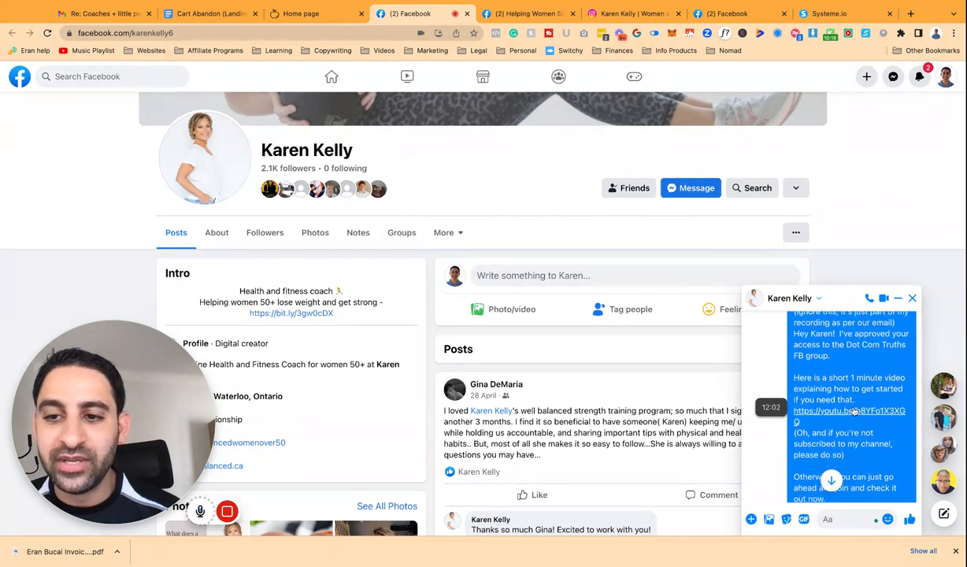
scroll("down", 3)
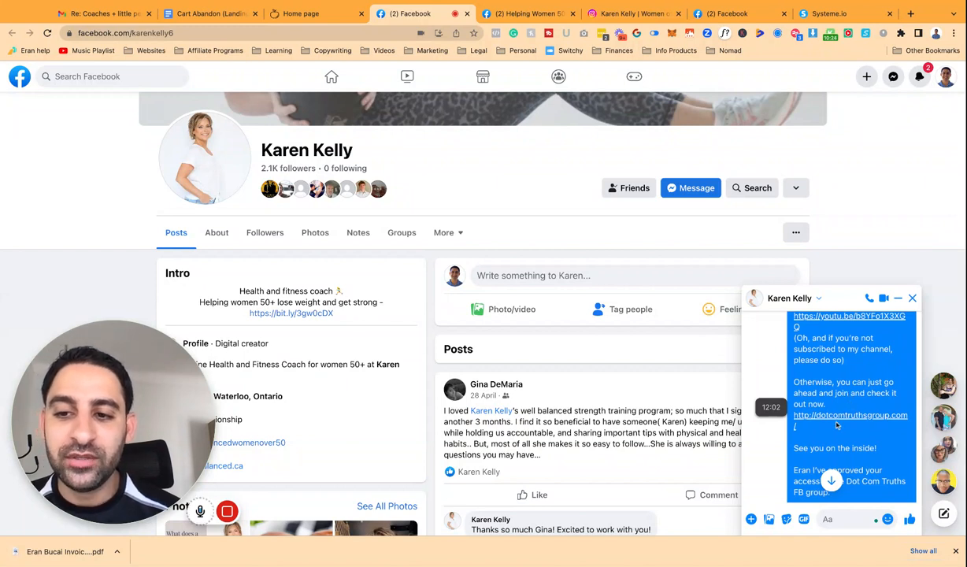
scroll("down", 3)
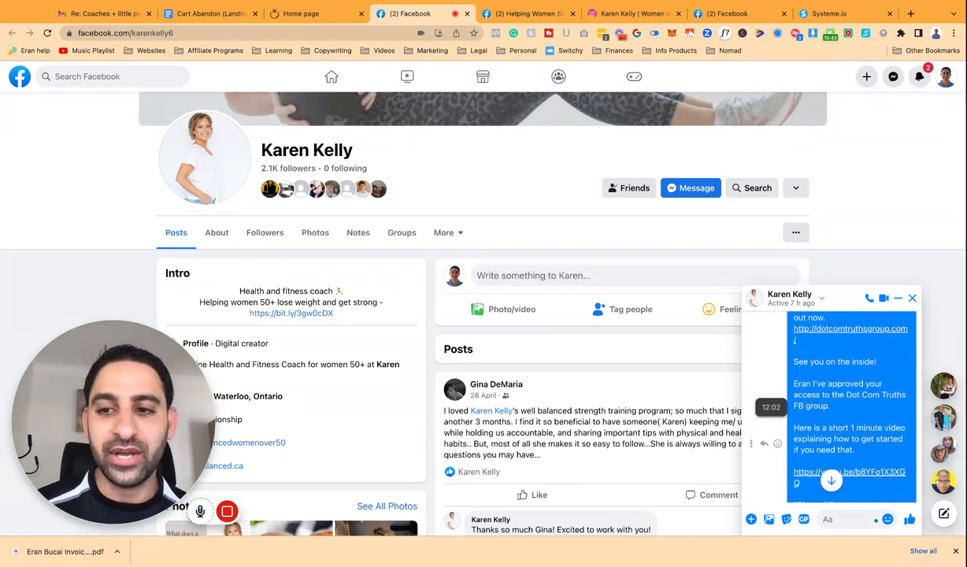
scroll("down", 3)
type("H")
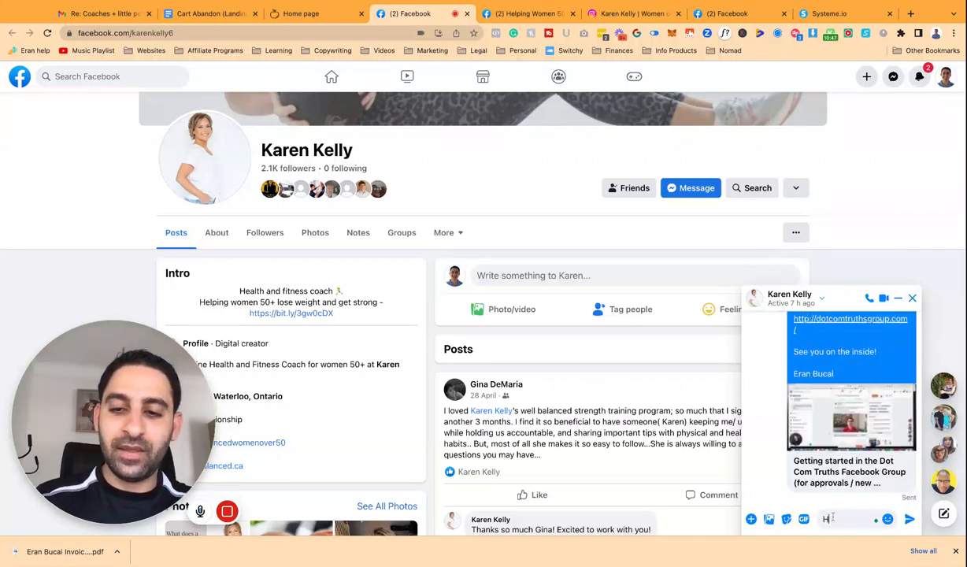
Write and send a templated welcome message with [firstname] and [link] placeholders about free group resources and a short video
type("ey")
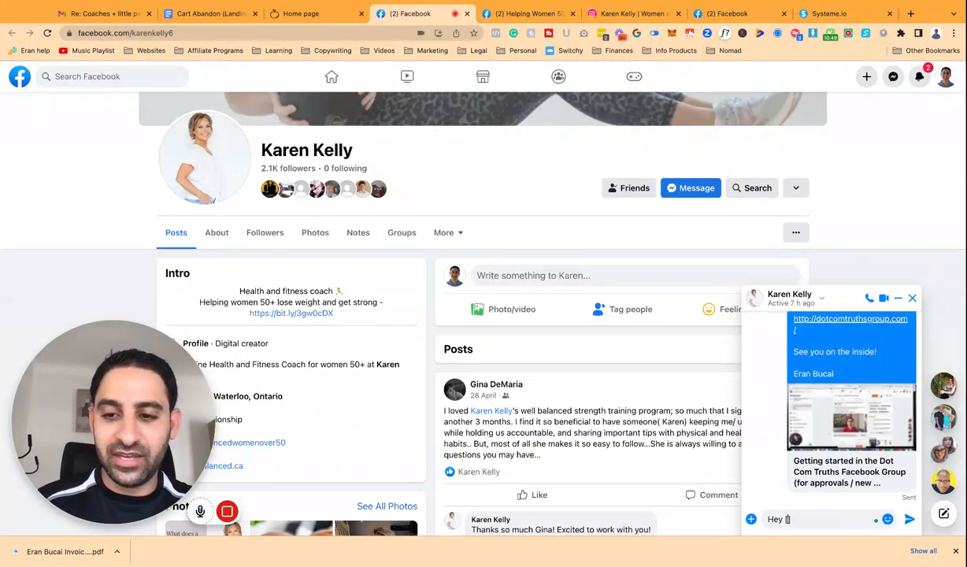
type("[firstname]")
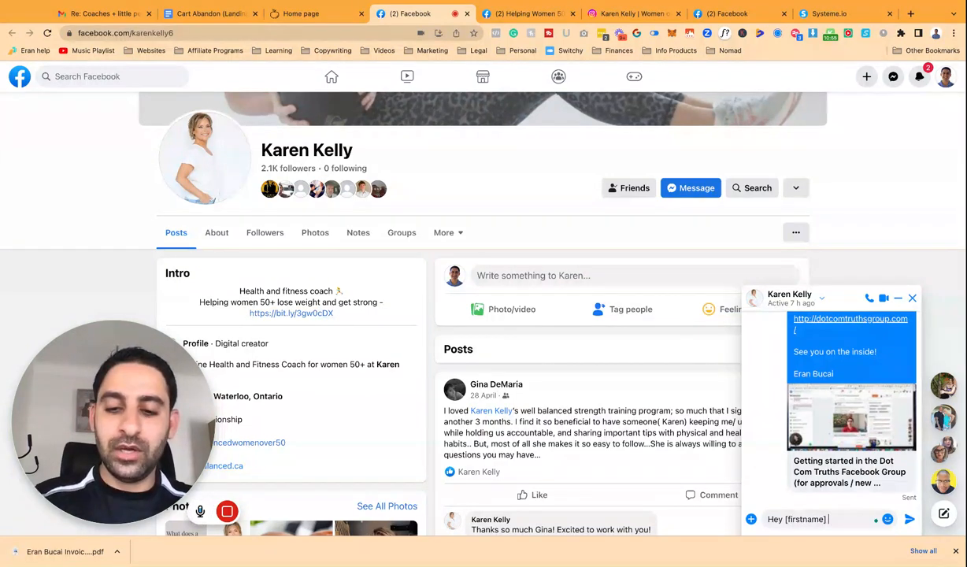
type("wanted to s")
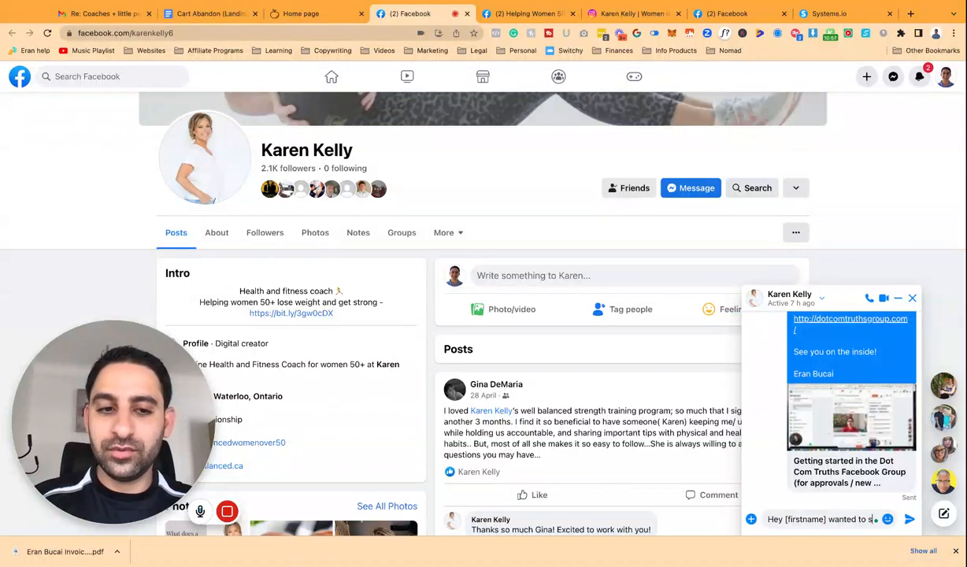
type("end you this quic")
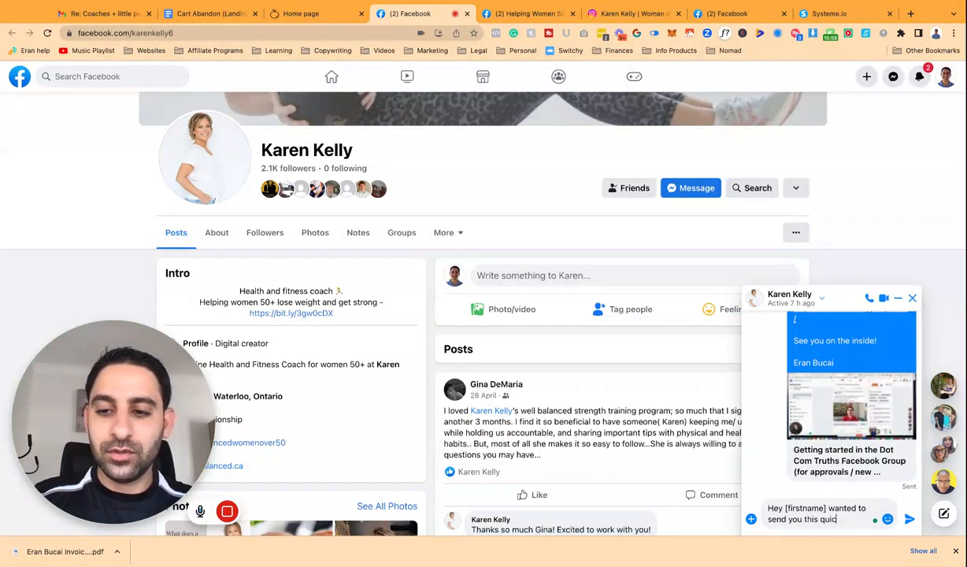
type("and short video I recorded for you as you've been in my FB group")
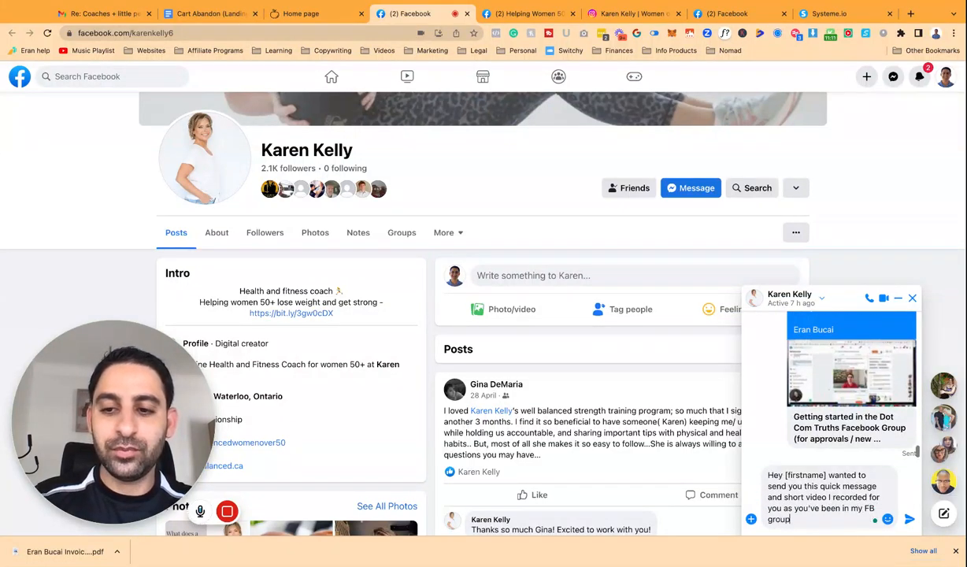
type("and I")
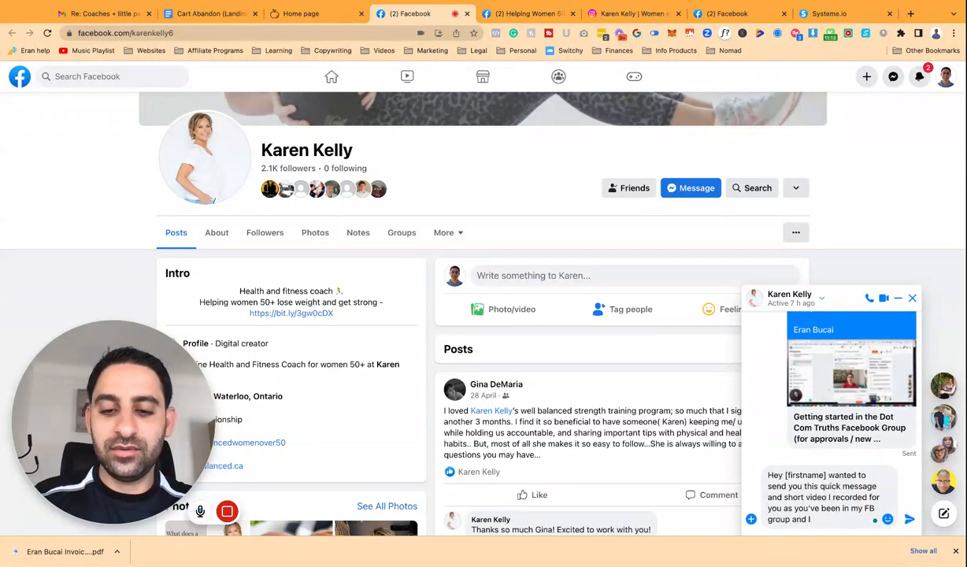
type("simply wanted to")
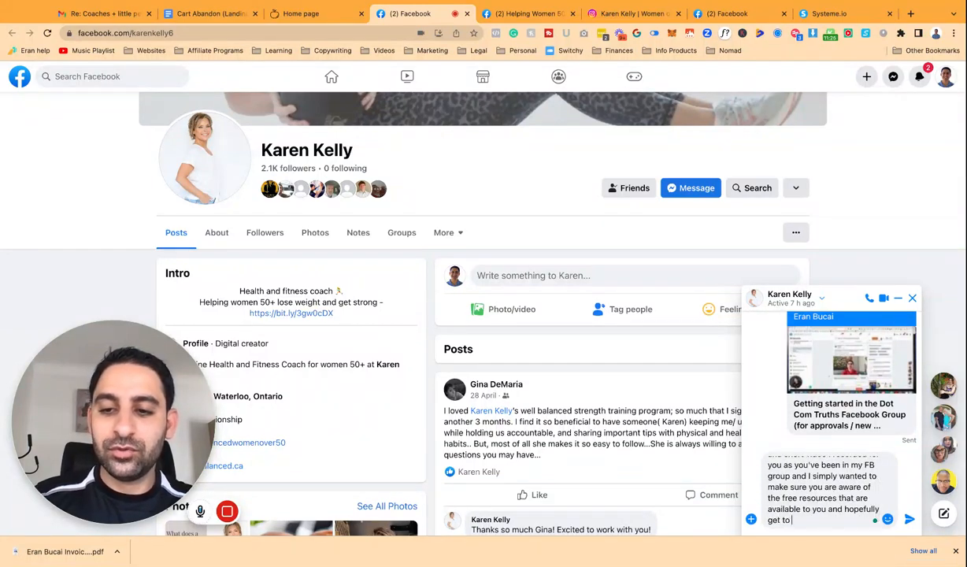
type("know you on a more personal leve. Here's a short video I recorded for you...")
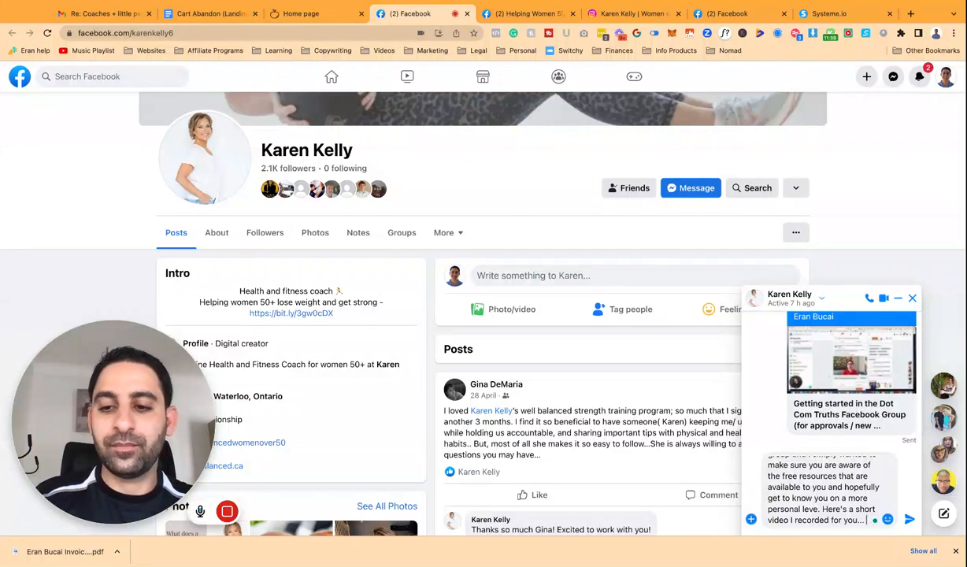
type("feel fre")
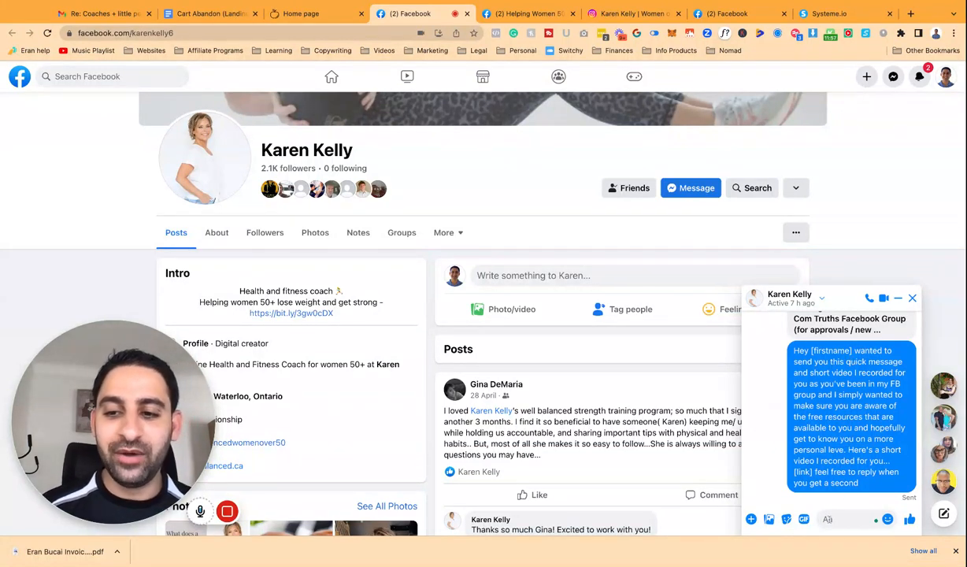
type("a")
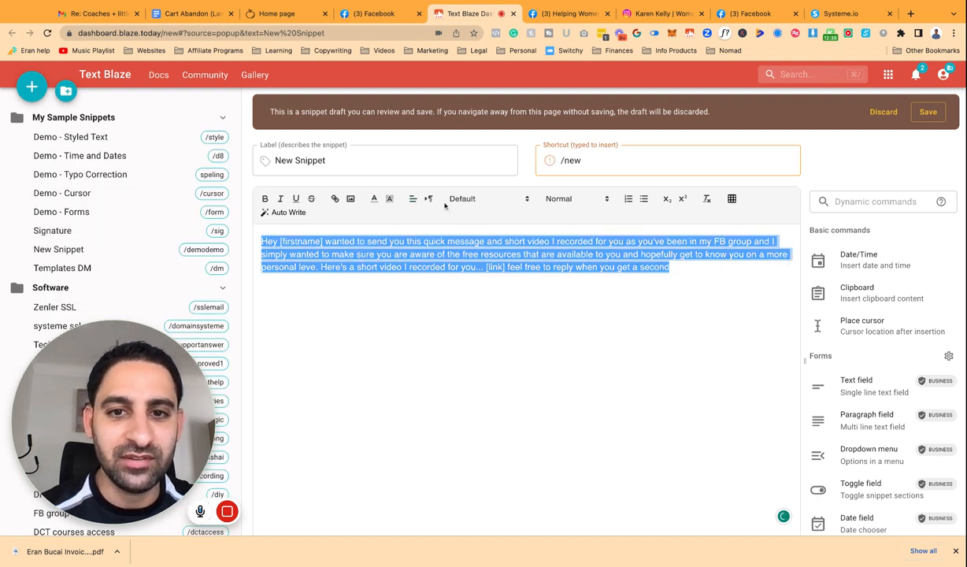
Check the snippet's text size and font options, keeping normal size and the default font
left_click(575, 199)
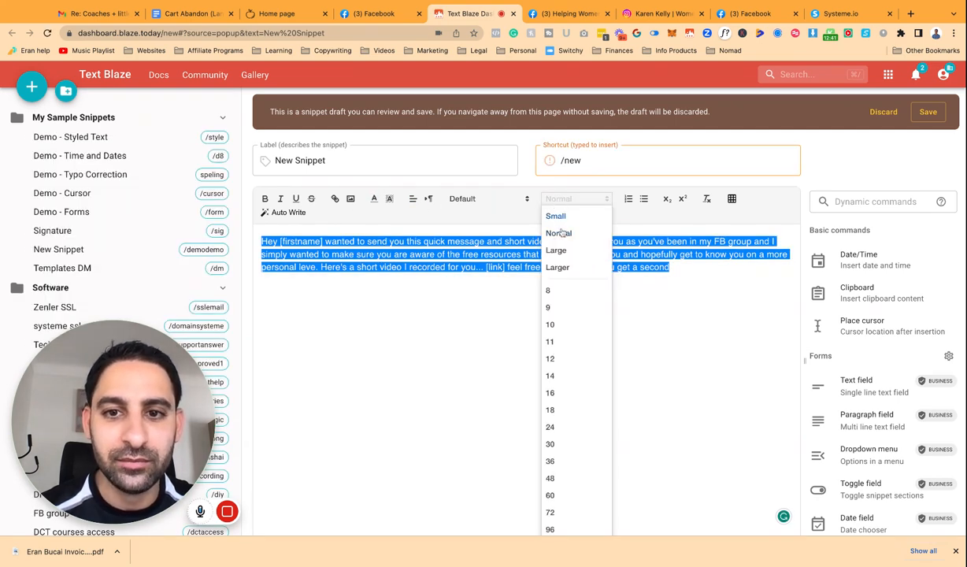
left_click(558, 233)
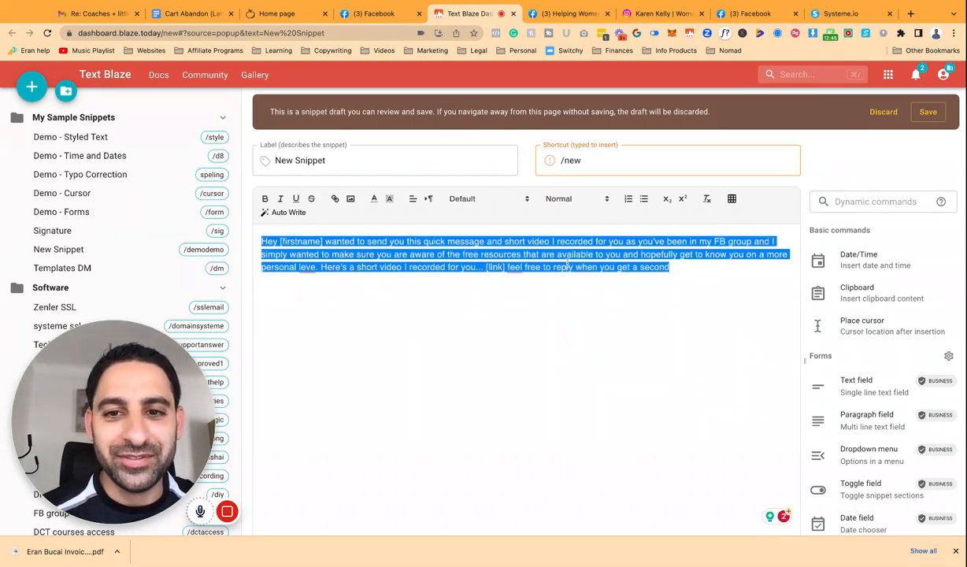
left_click(575, 199)
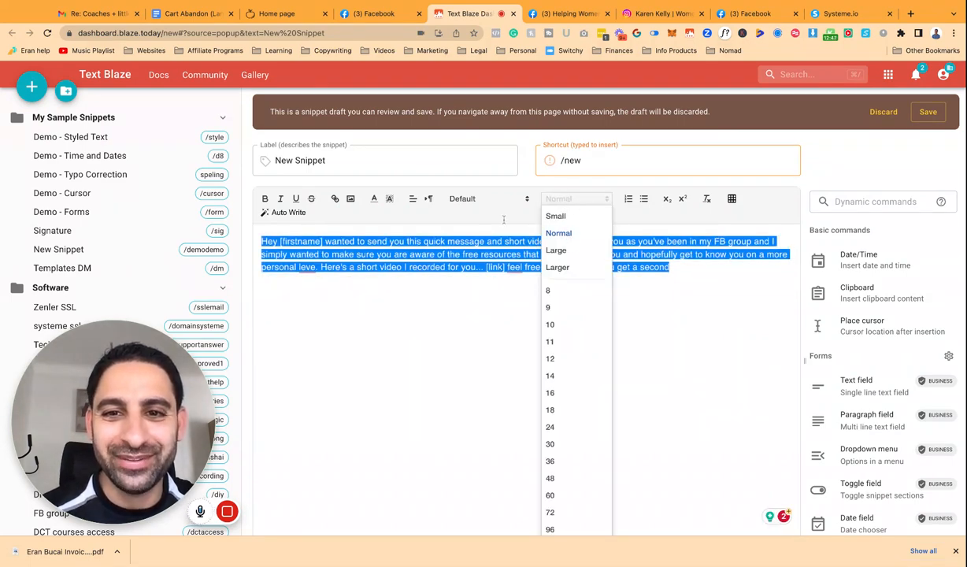
left_click(488, 199)
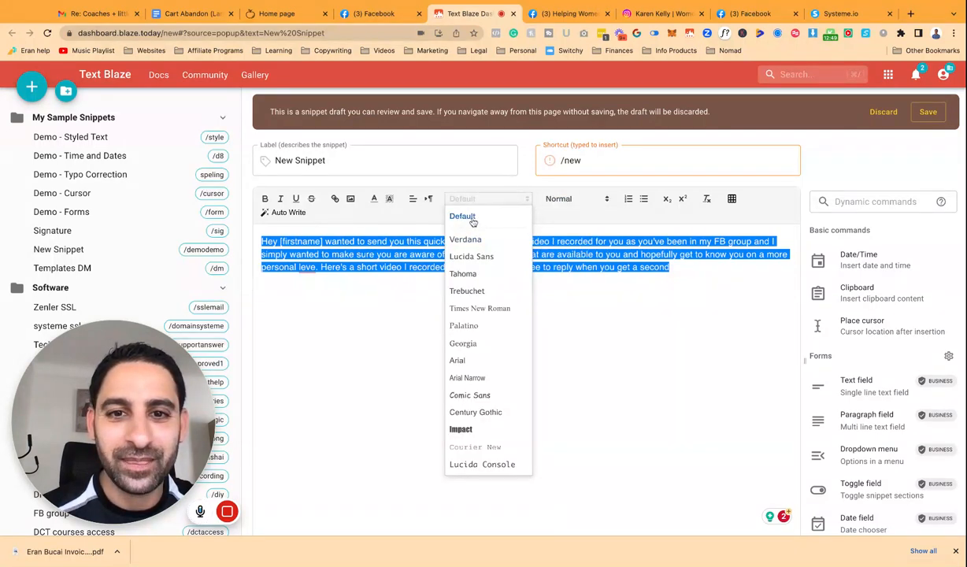
left_click(463, 216)
type("/fbgroup")
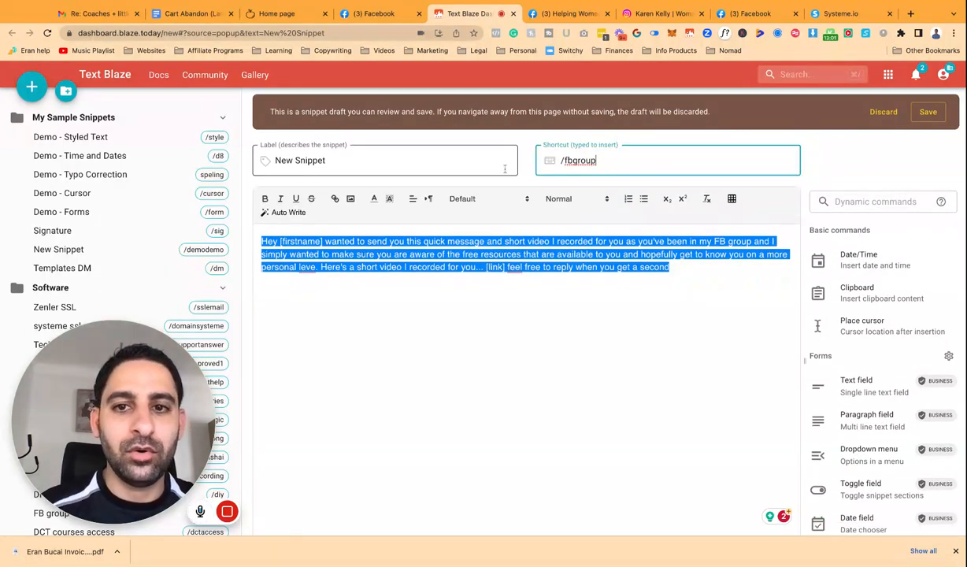
Create the snippet 'Messenger get to know new members' with shortcut /karen in My Sample Snippets
key("Backspace")
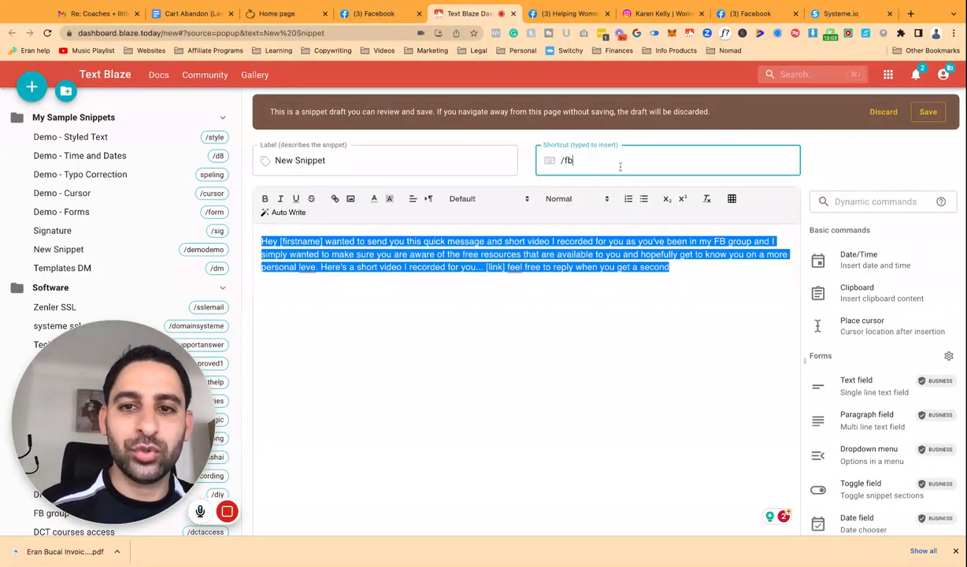
left_click(385, 160)
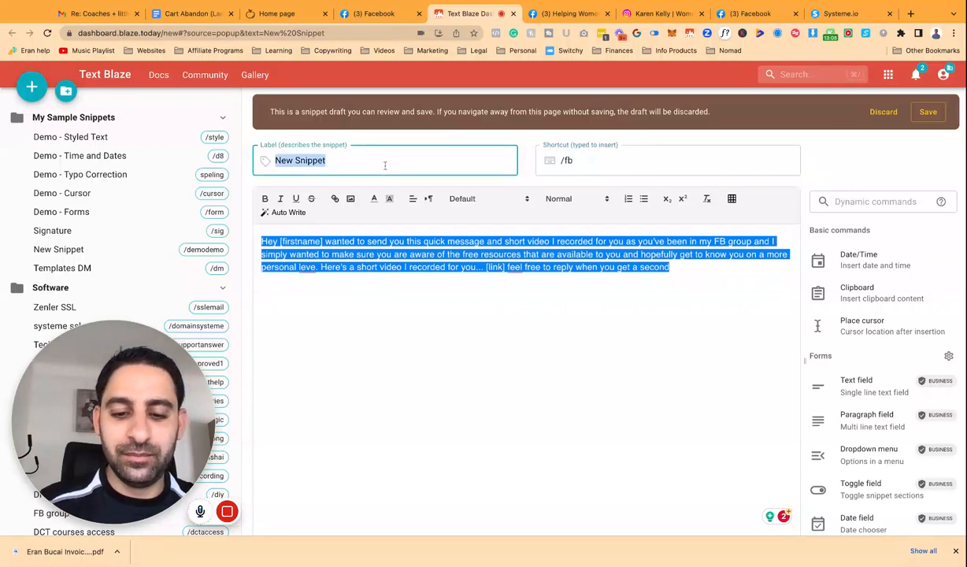
type("Messenger et to kn")
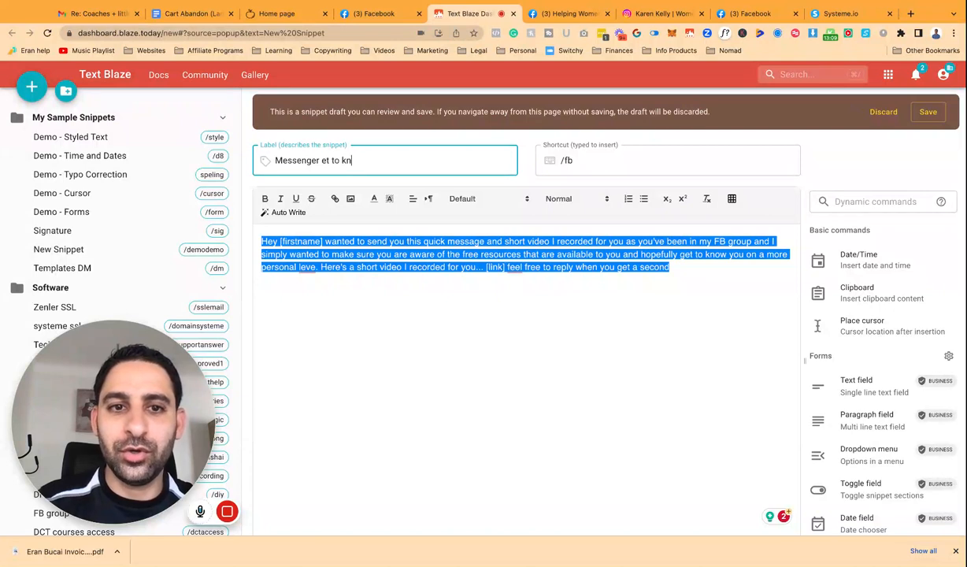
type("ow new members")
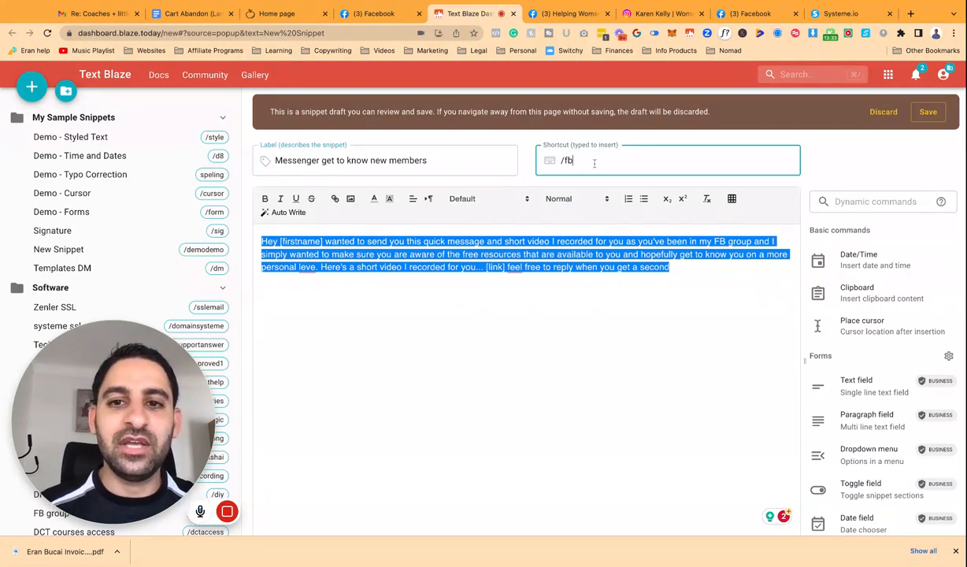
type("karen")
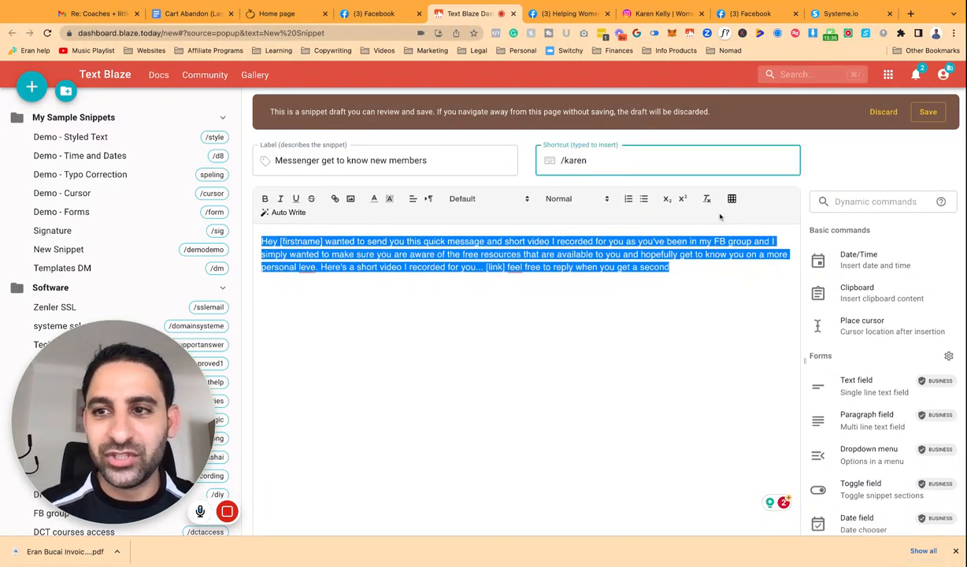
left_click(928, 110)
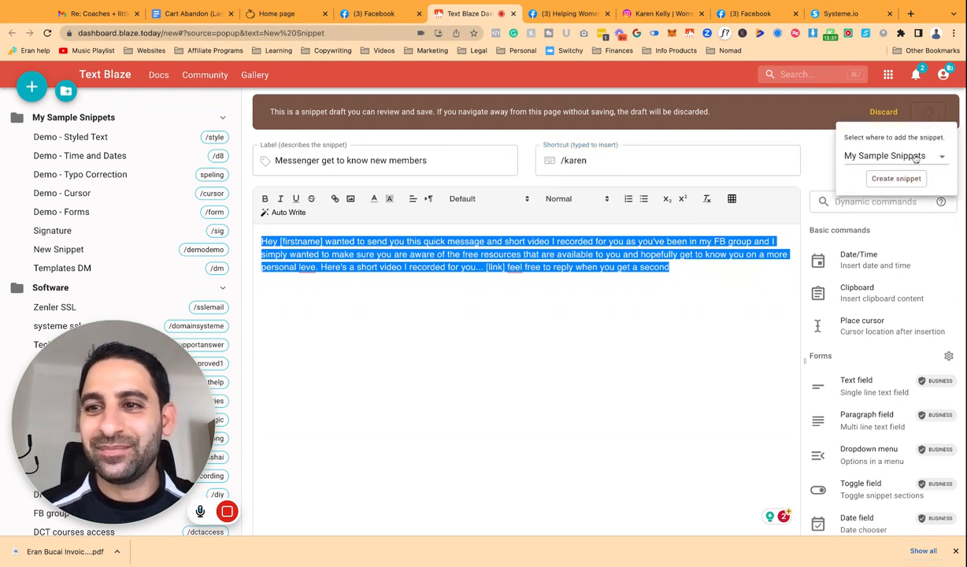
left_click(897, 178)
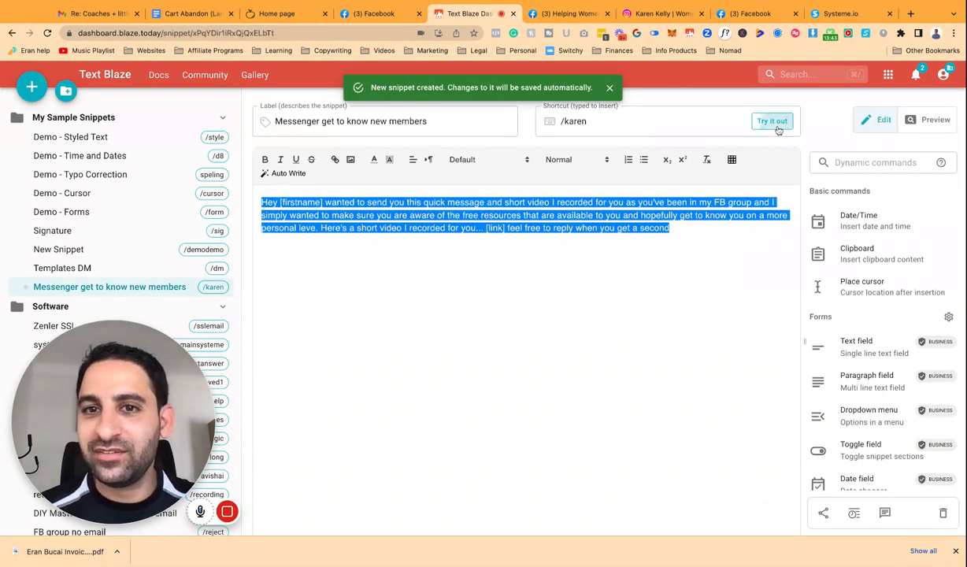
Delete the newly created snippet and return to Karen's Facebook profile and chat
left_click(772, 120)
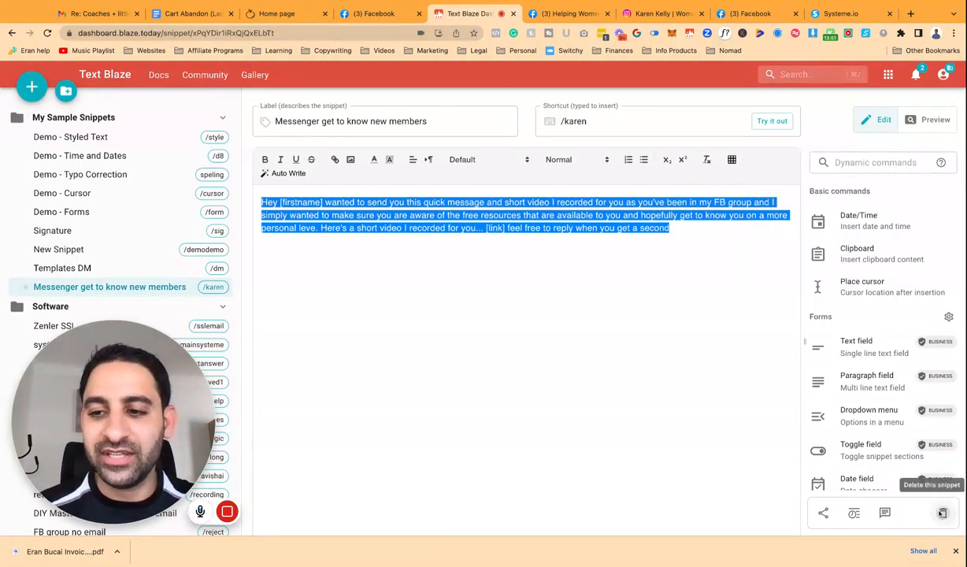
left_click(74, 116)
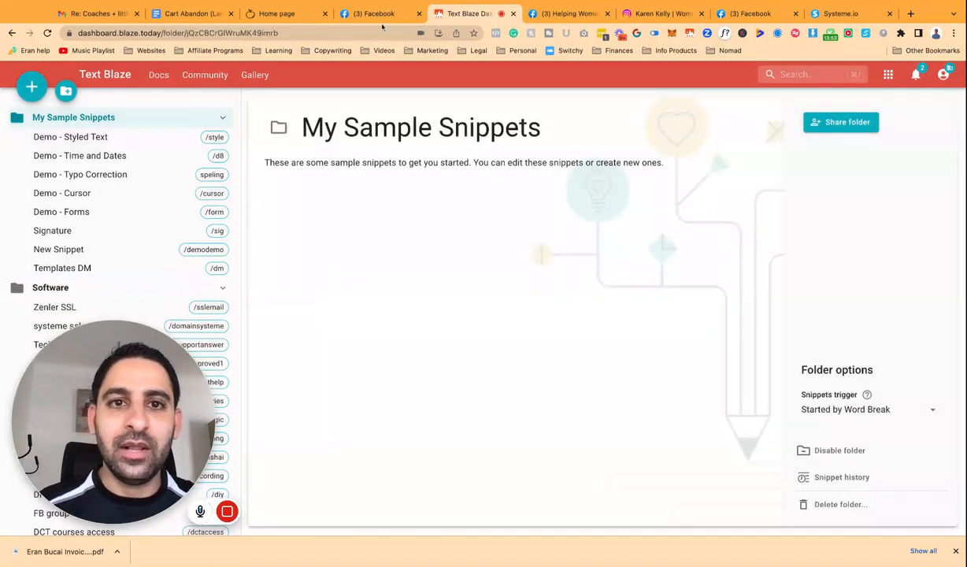
left_click(370, 13)
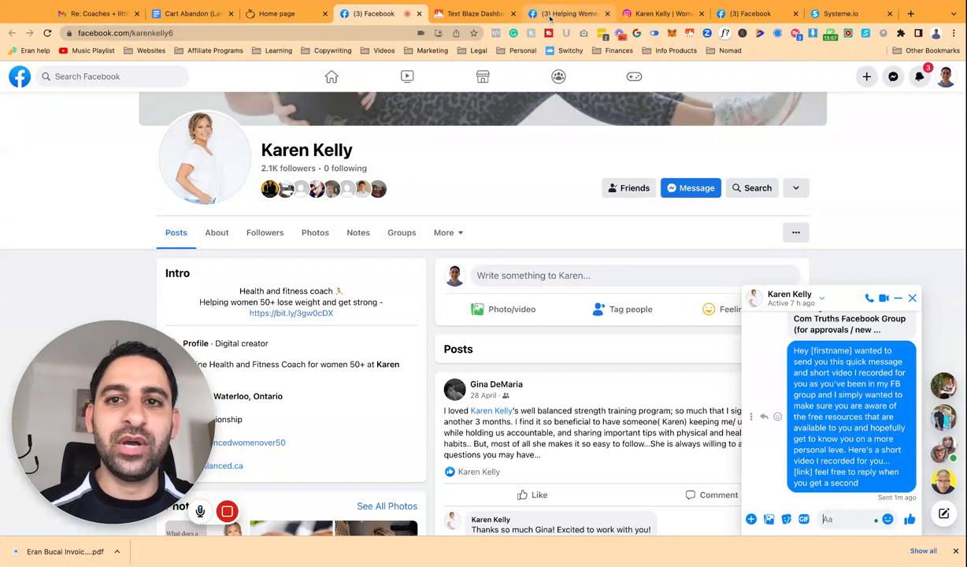
Show the Facebook Groups feed listing managed groups like Dot Com Truths
left_click(567, 12)
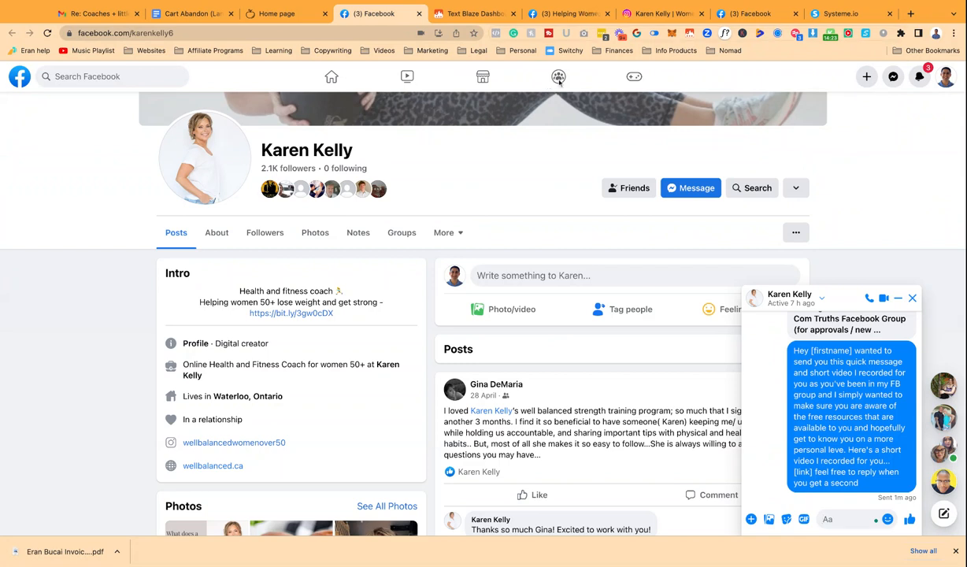
left_click(558, 76)
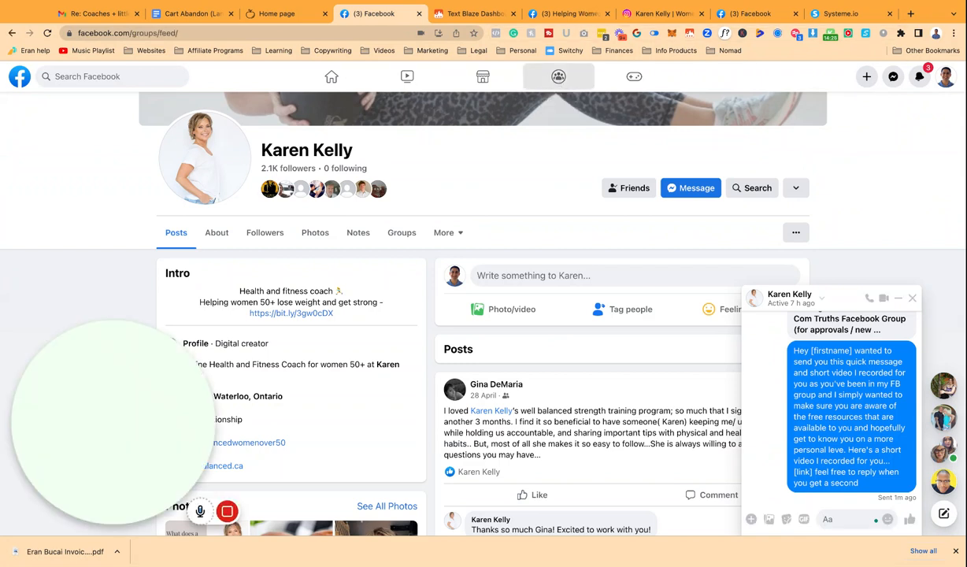
left_click(557, 75)
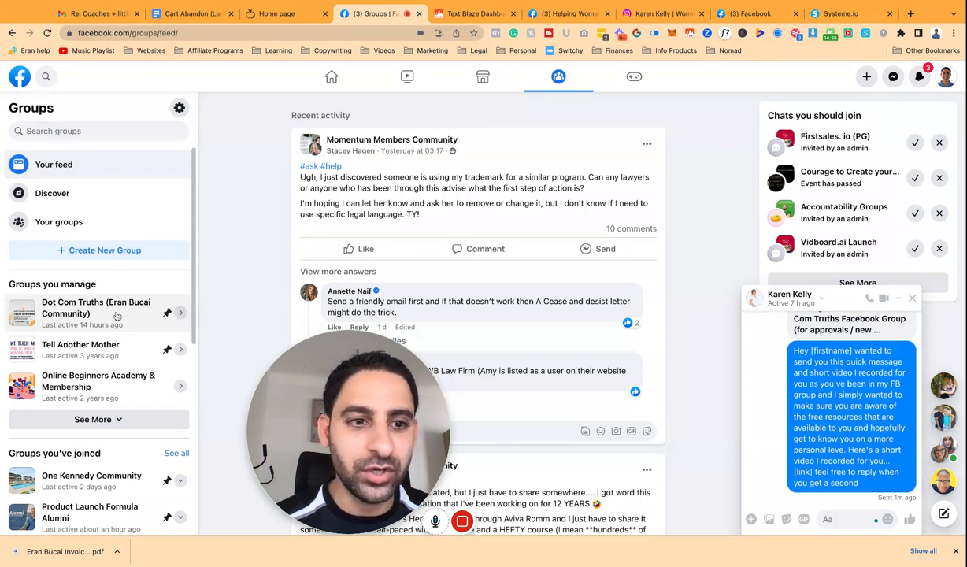
Start a new event from the Dot Com Truths group's Events tab, with Karen's chat closed
left_click(96, 307)
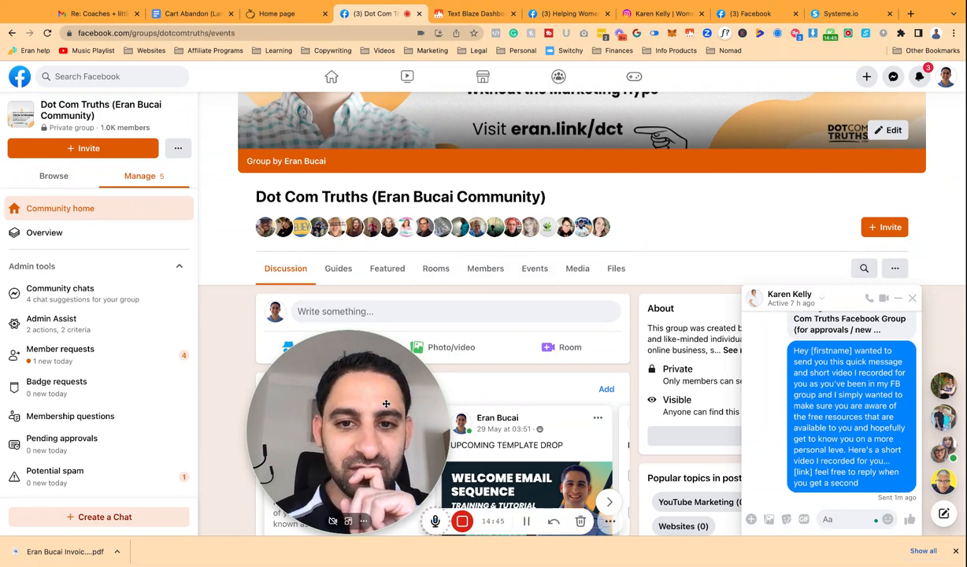
left_click(535, 268)
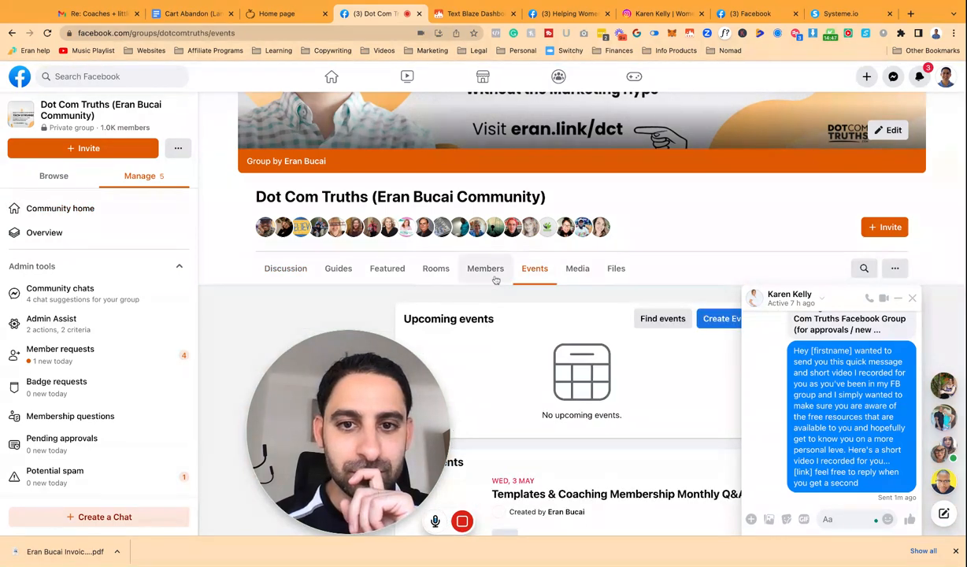
mouse_move(913, 300)
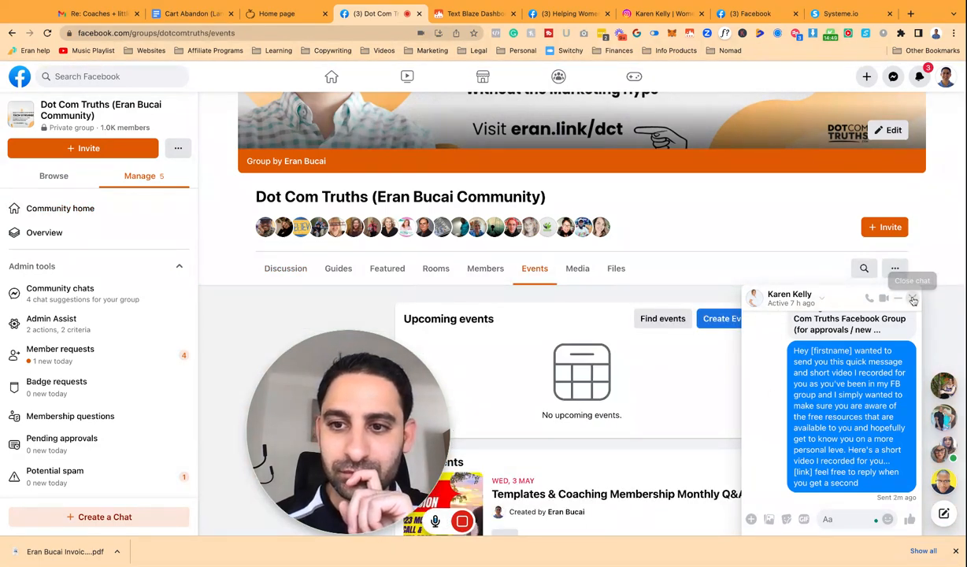
left_click(913, 299)
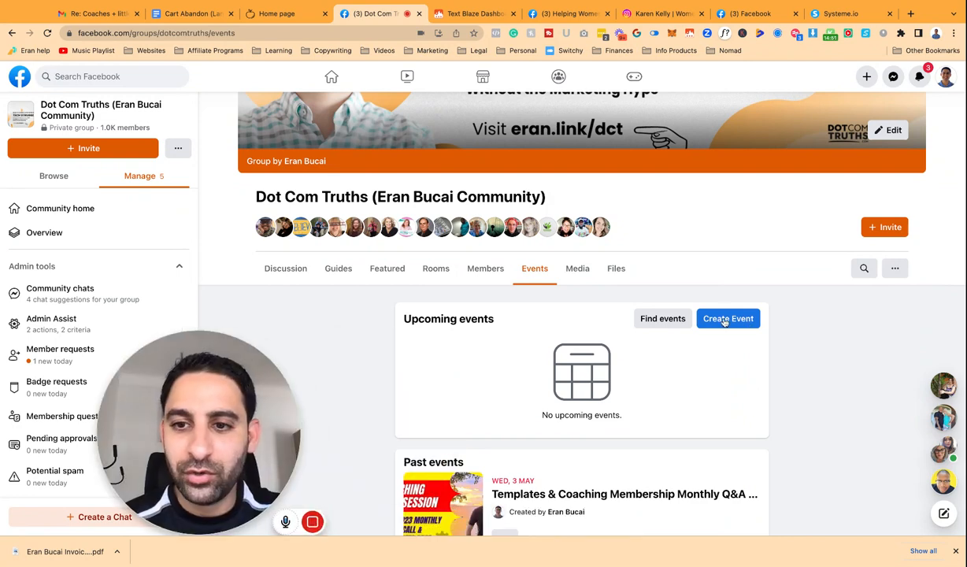
left_click(728, 318)
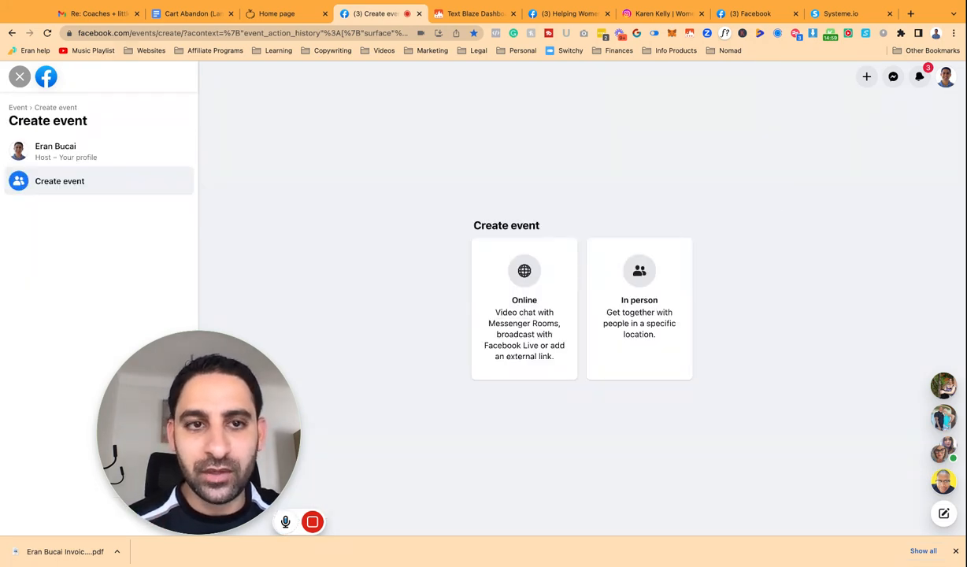
mouse_move(523, 107)
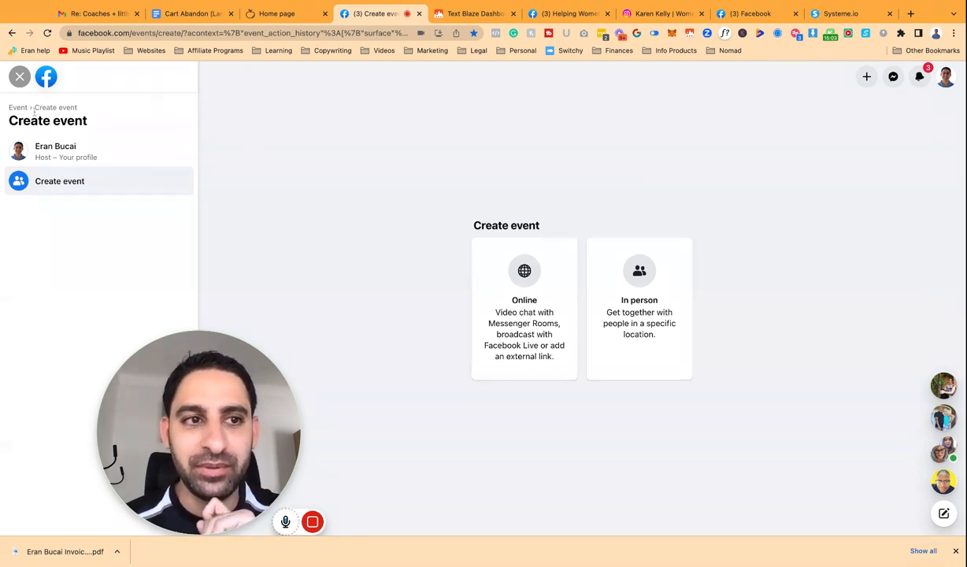
mouse_move(19, 76)
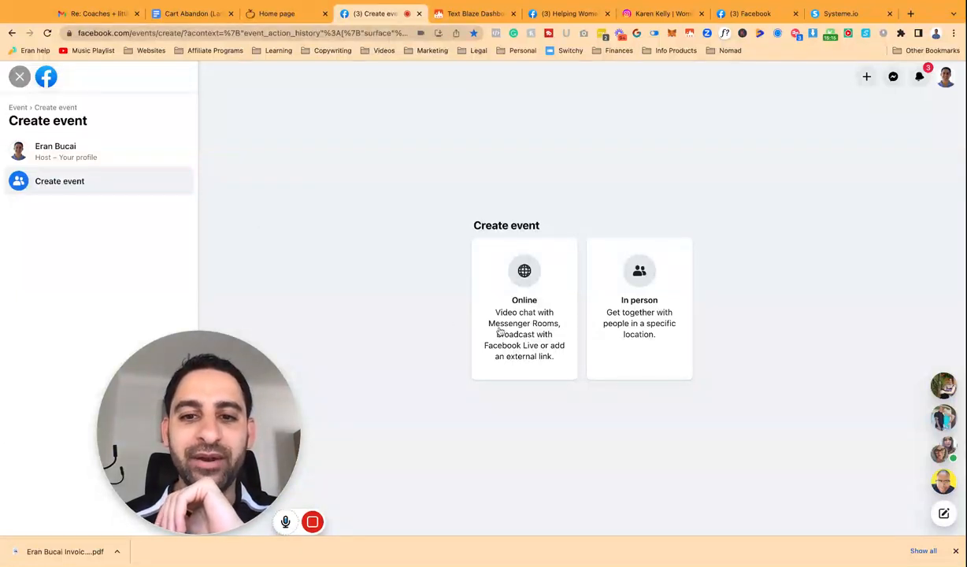
Make the new group event an online event for 9 June 2023 at 13:00
left_click(523, 307)
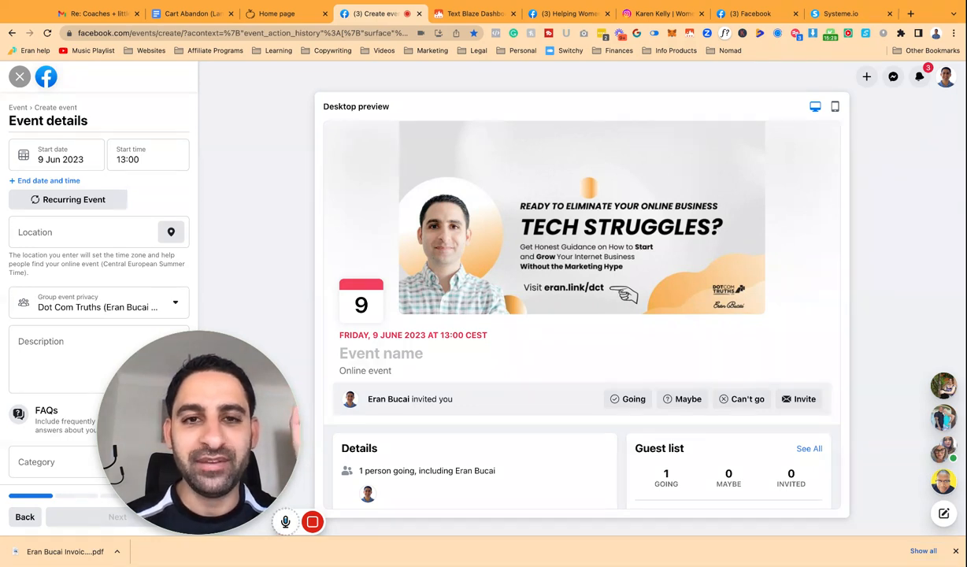
mouse_move(377, 296)
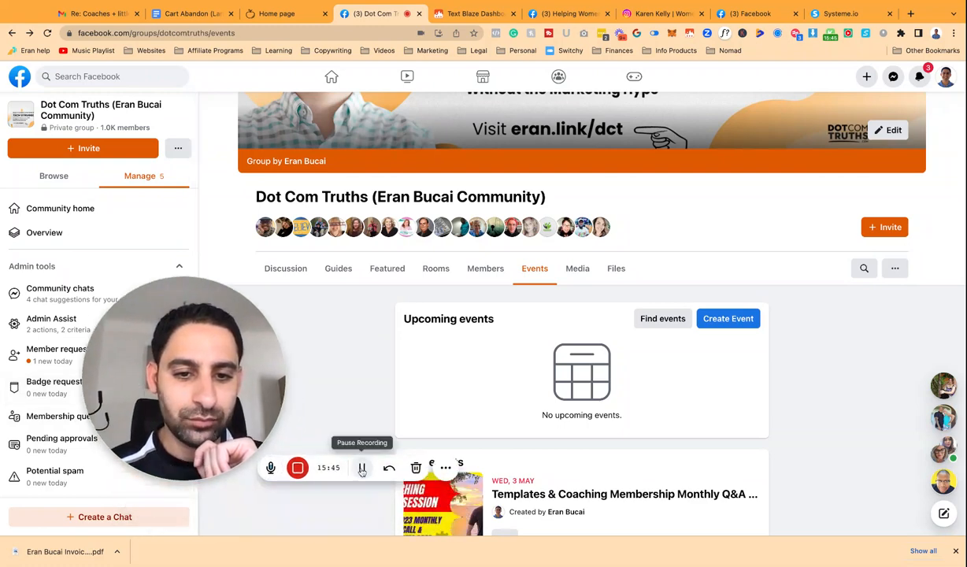
Copy the short share link of the YouTube 'Facebook events tutorial' video
left_click(746, 13)
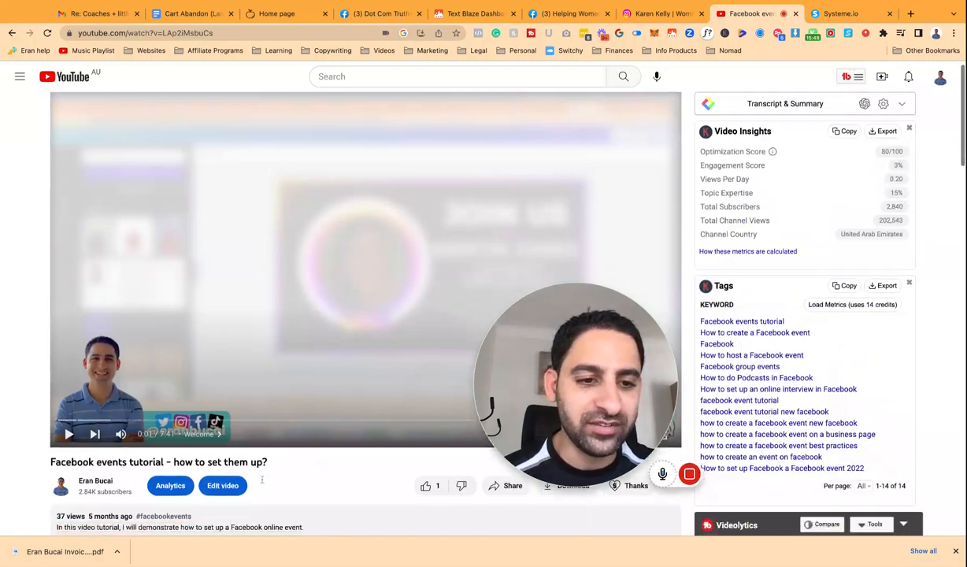
scroll("down", 3)
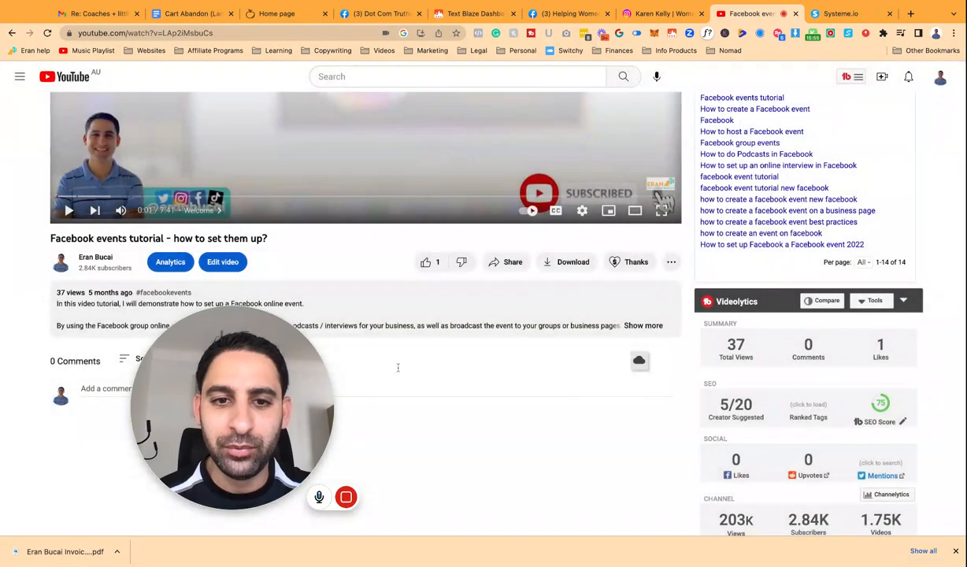
left_click(507, 262)
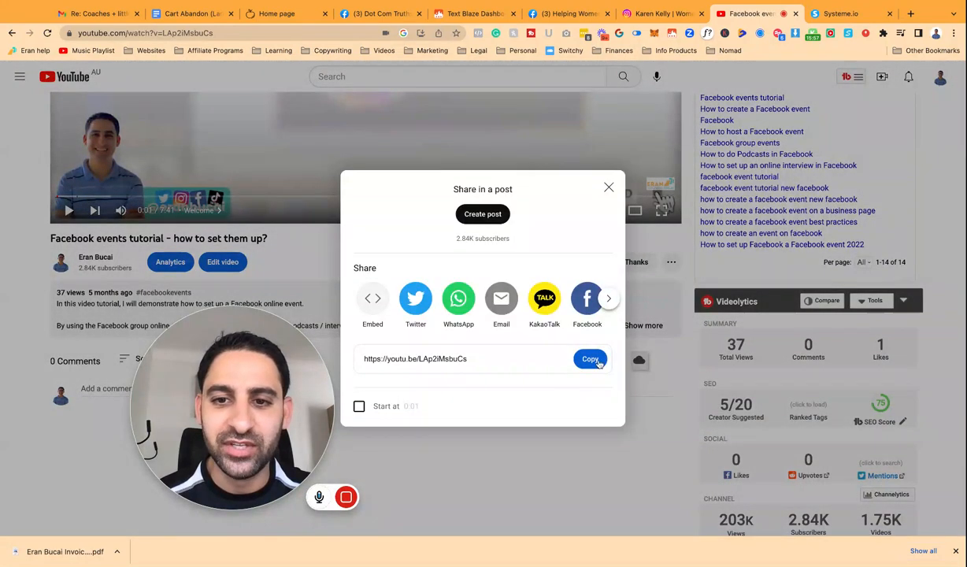
left_click(591, 359)
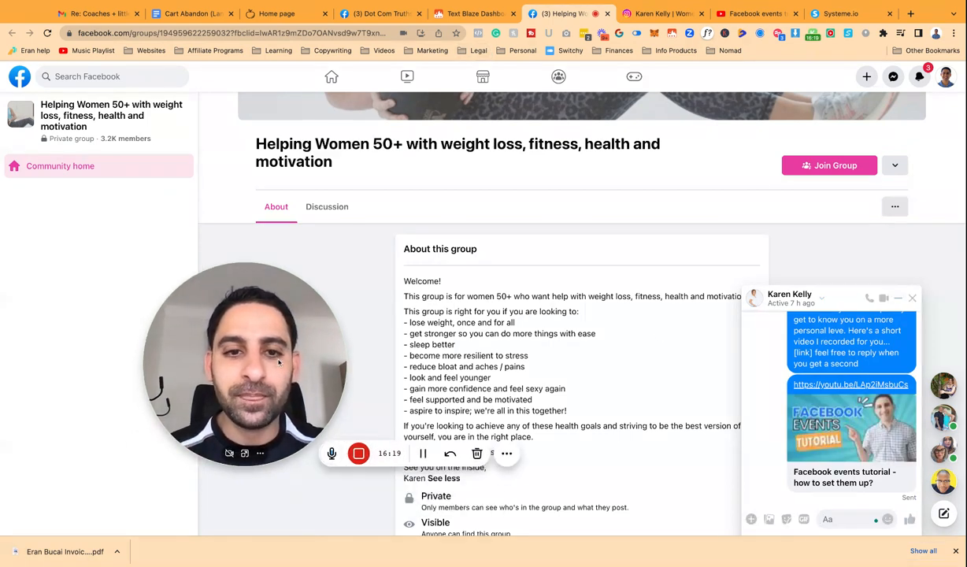
left_click(912, 298)
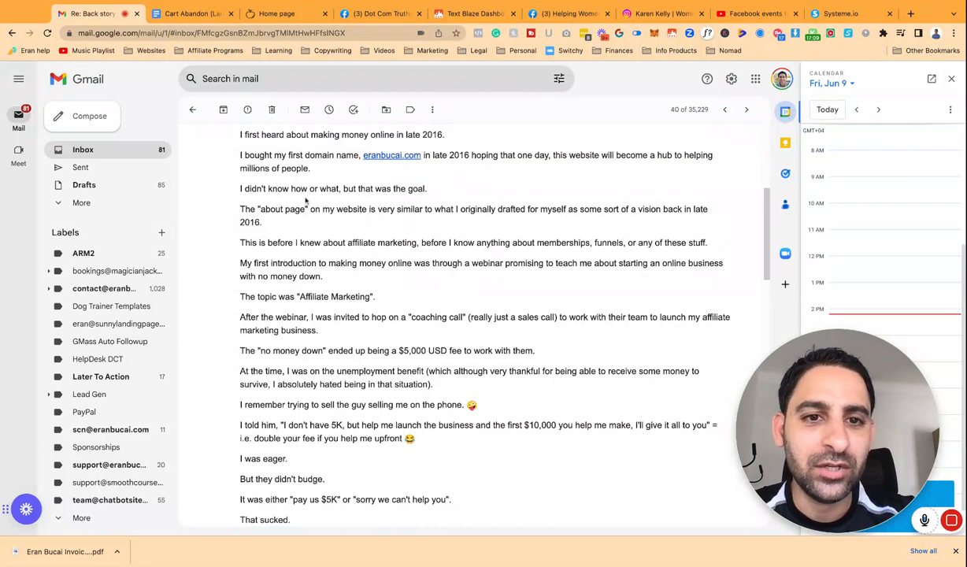
mouse_move(323, 219)
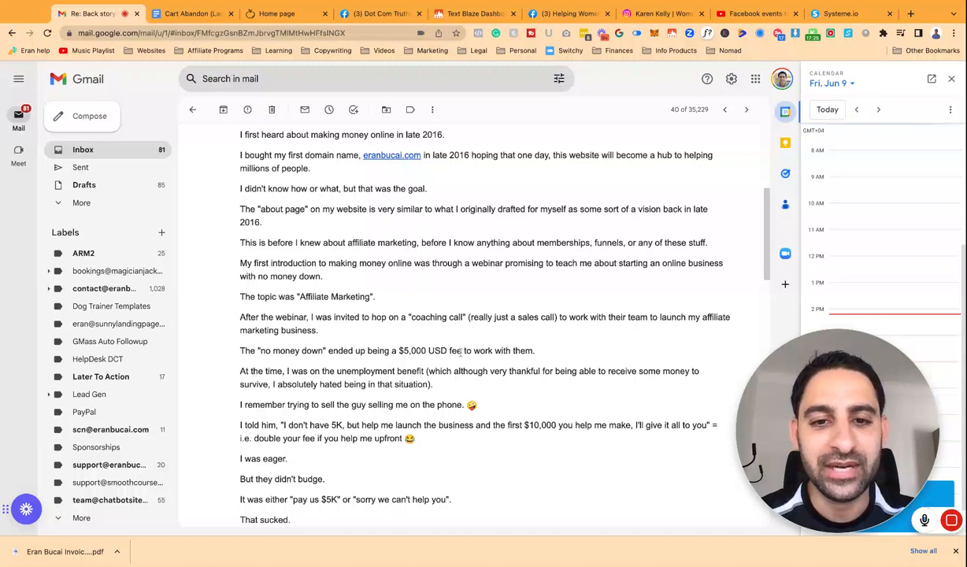
Read through the back-story email on the Dot Com Truths 5-day challenge down to its PDF attachment
scroll("down", 3)
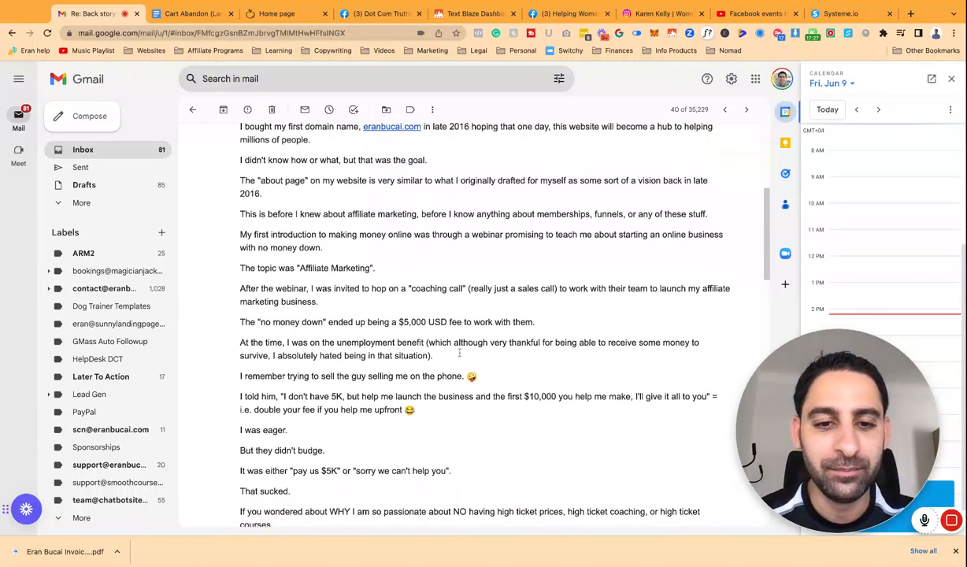
scroll("down", 3)
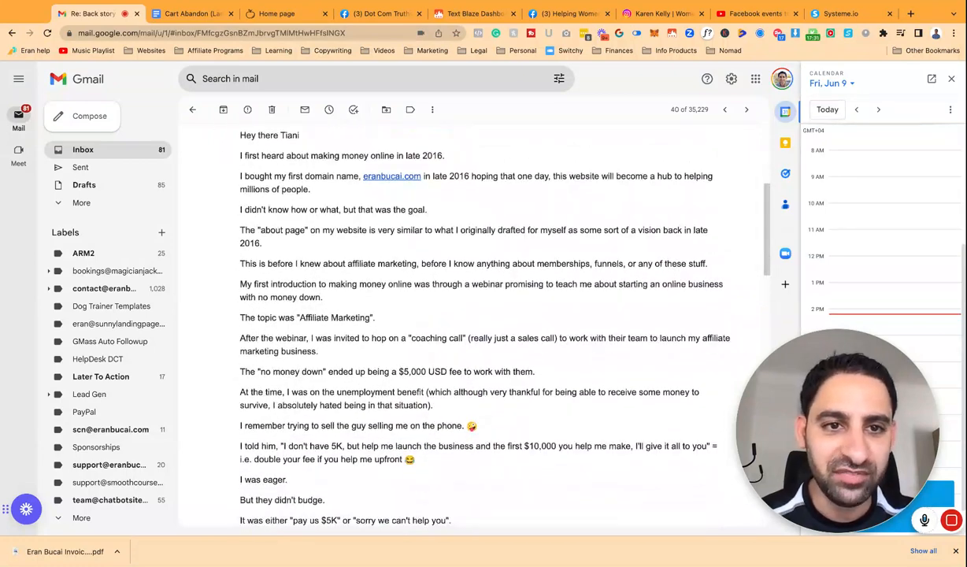
scroll("down", 3)
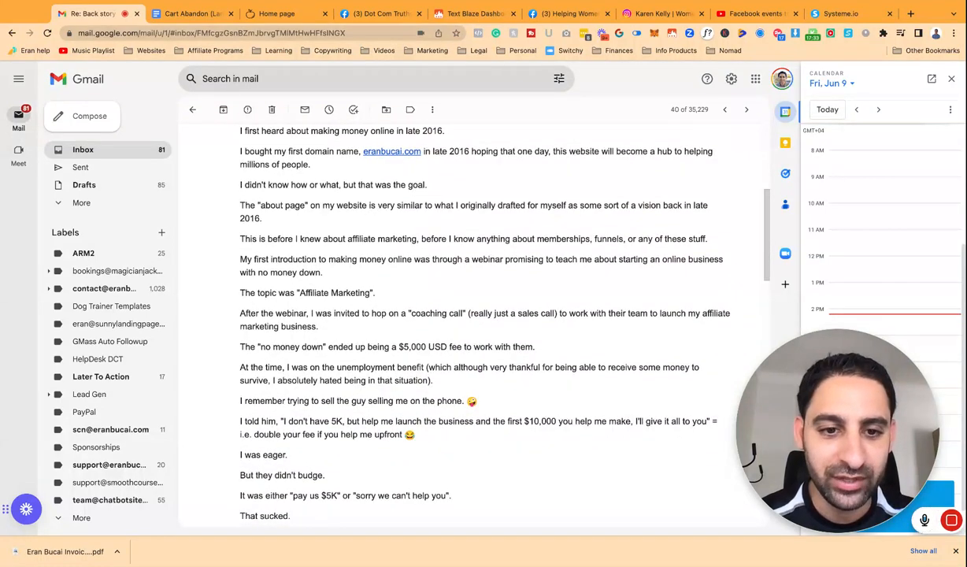
scroll("down", 3)
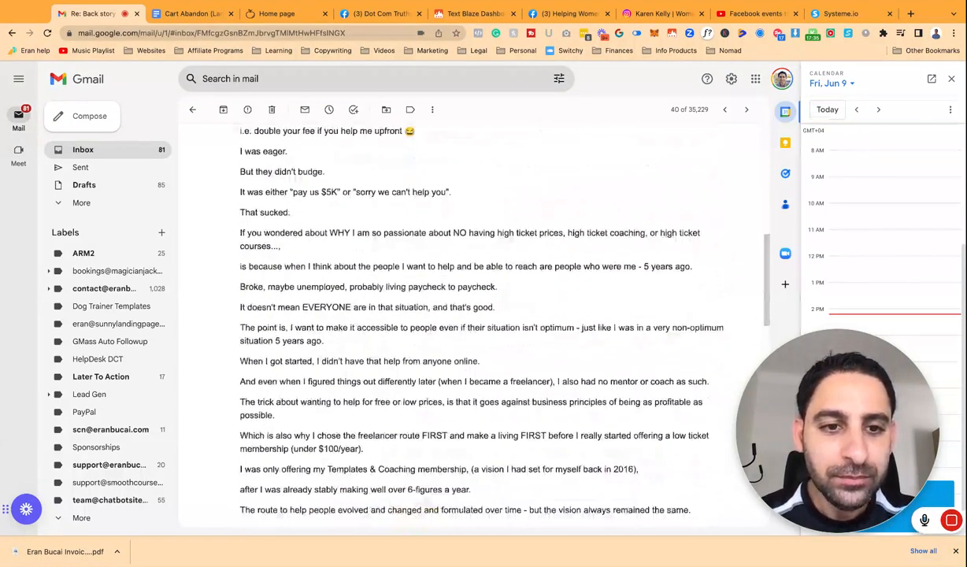
scroll("down", 3)
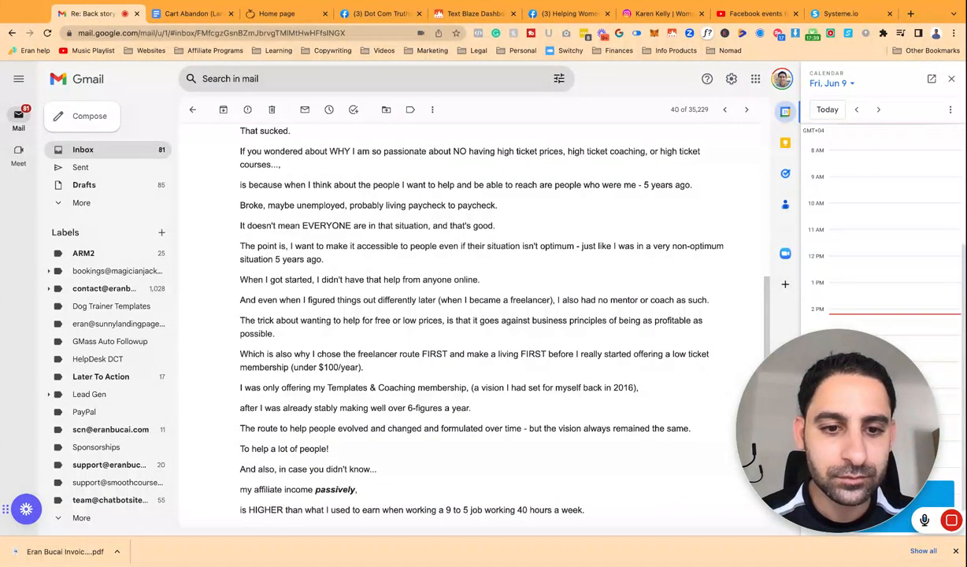
scroll("down", 3)
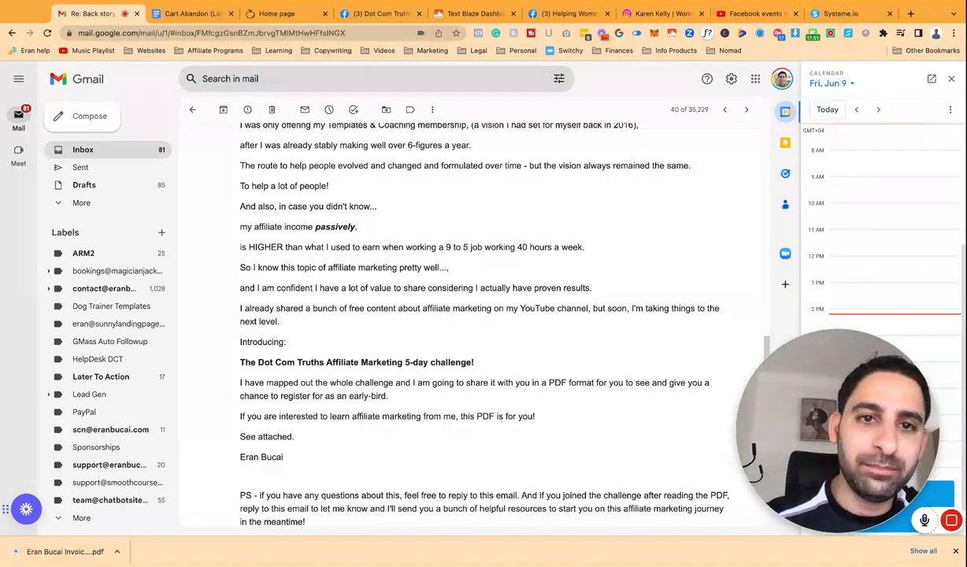
scroll("down", 3)
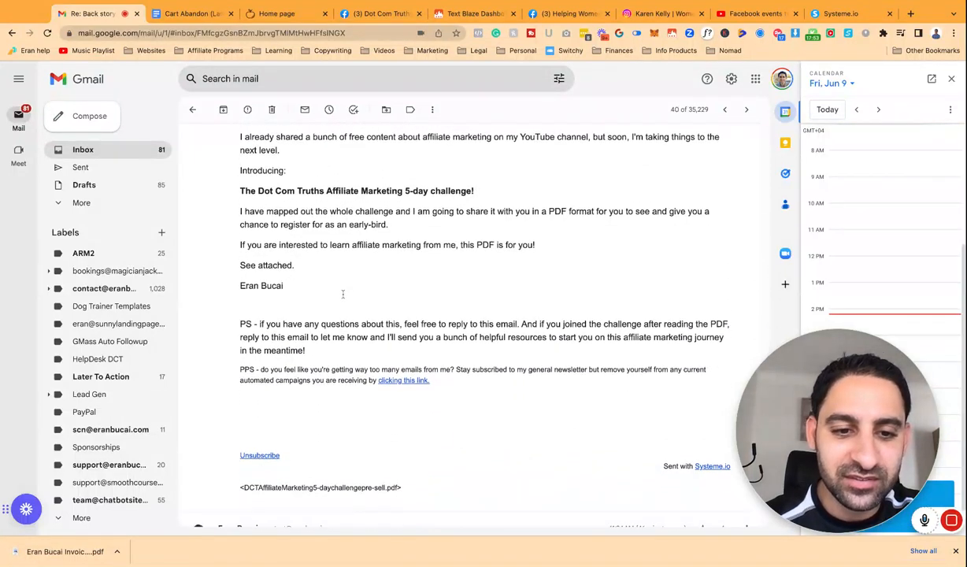
scroll("down", 3)
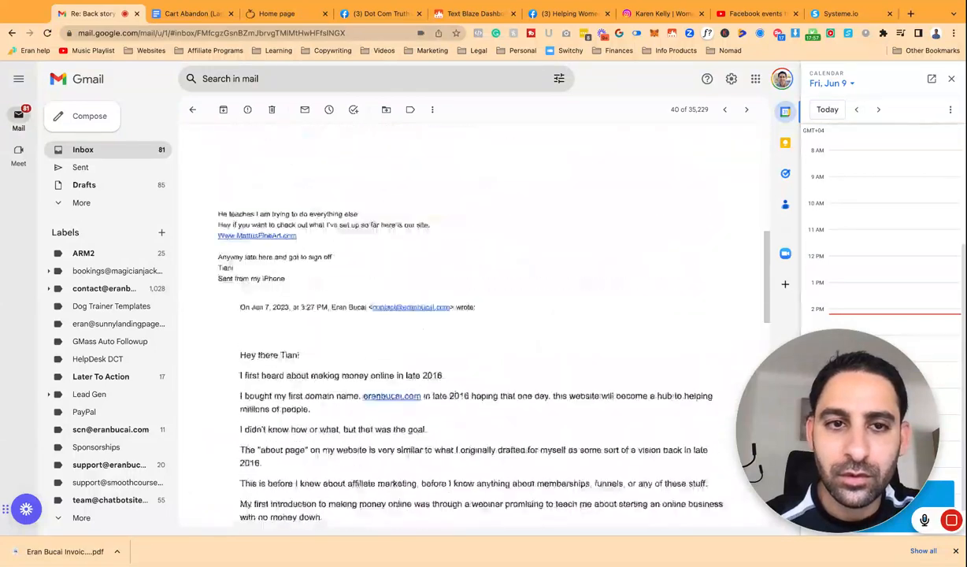
scroll("down", 3)
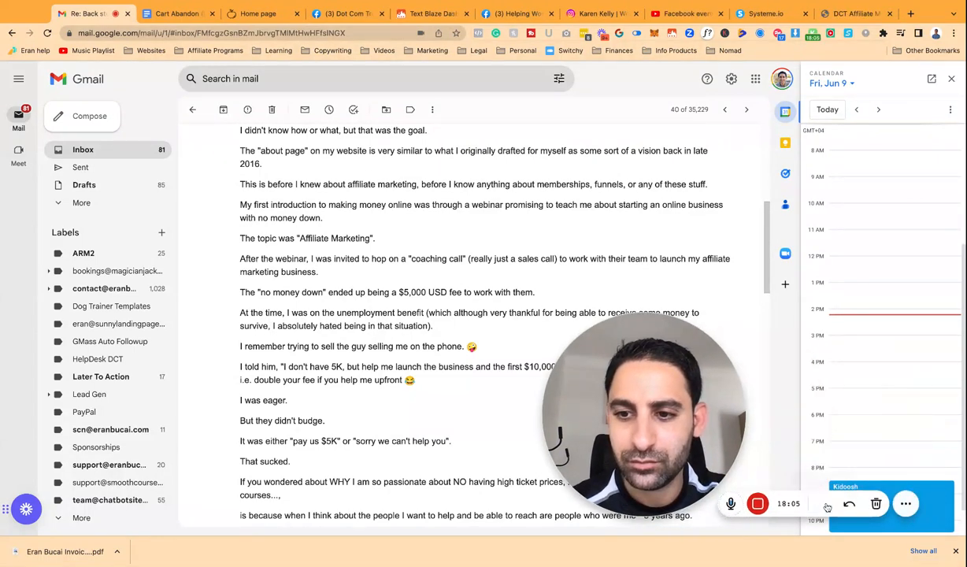
Review the DCT Affiliate Marketing 5-day challenge pre-sell PDF, then go to the Well-Balanced site
left_click(851, 13)
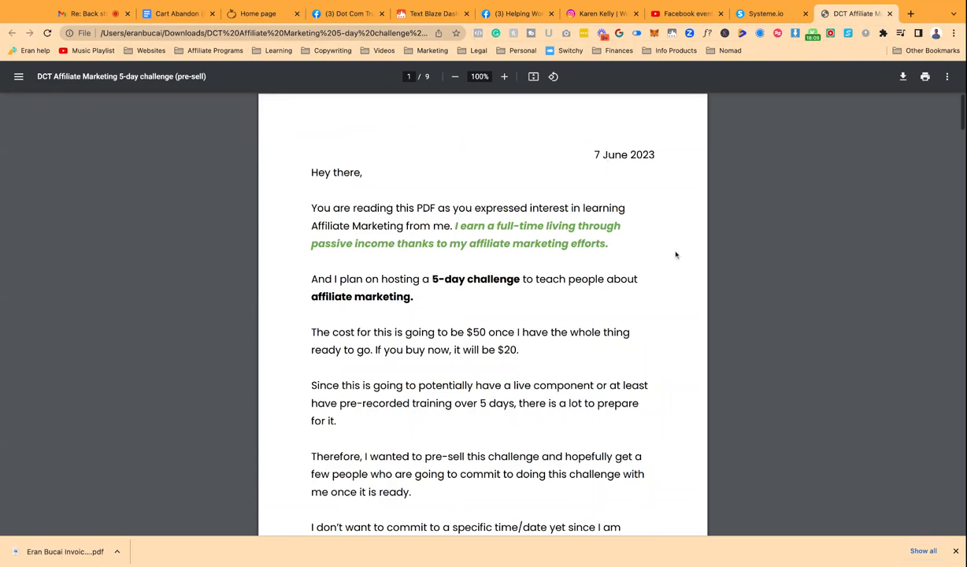
scroll("down", 3)
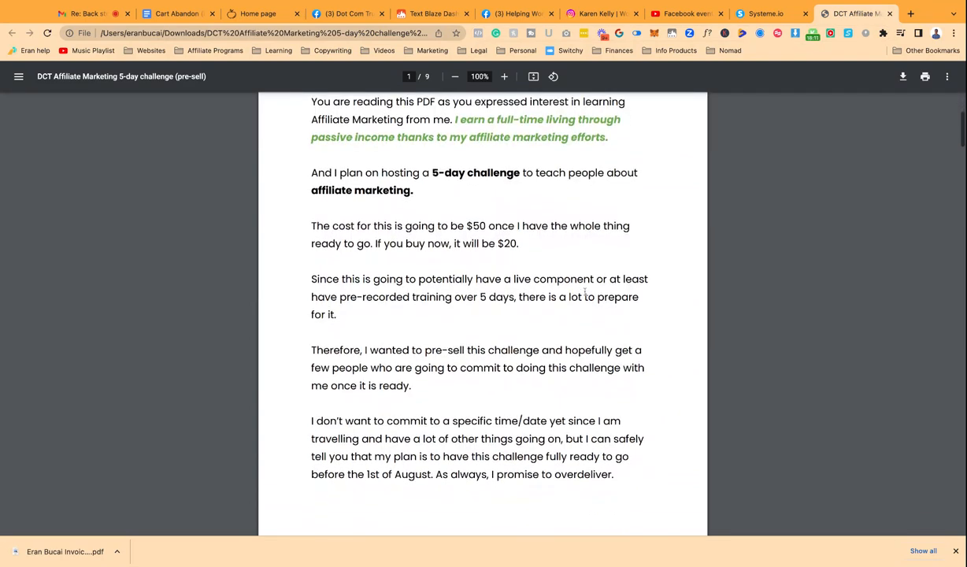
scroll("down", 3)
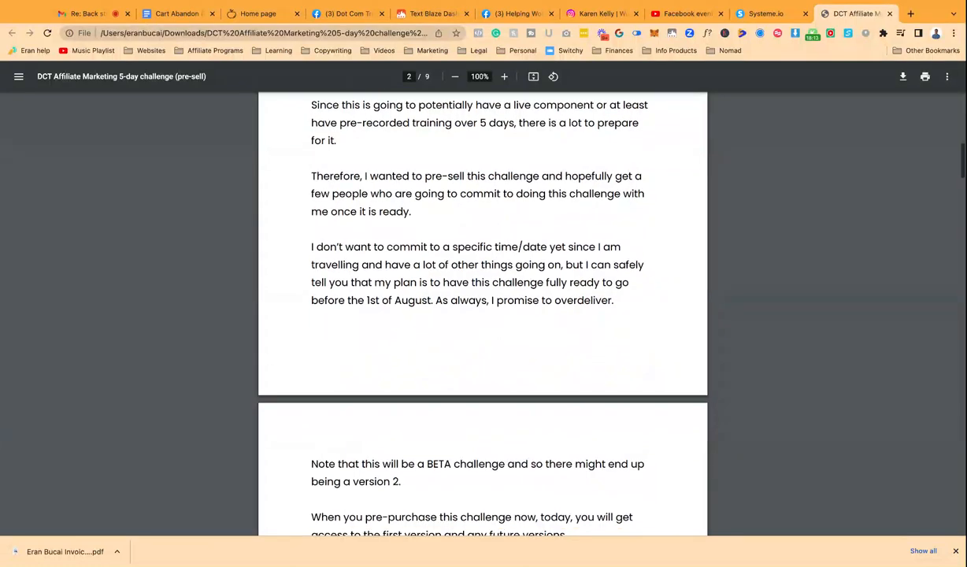
scroll("down", 3)
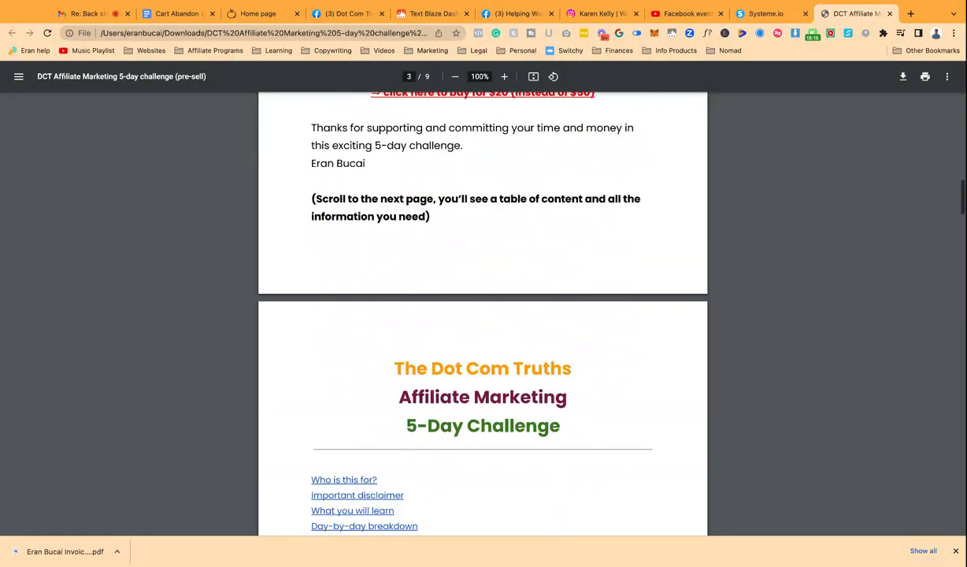
scroll("down", 3)
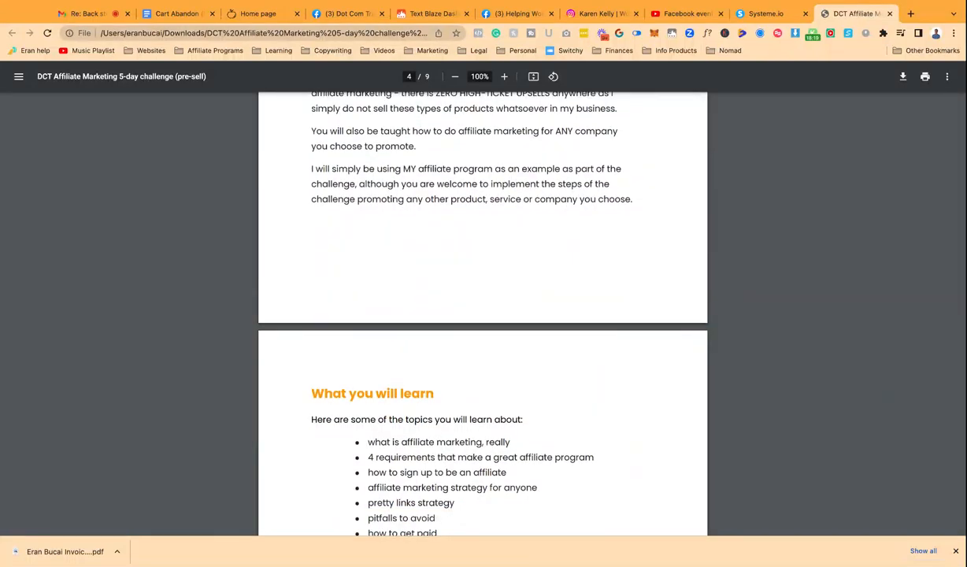
scroll("down", 3)
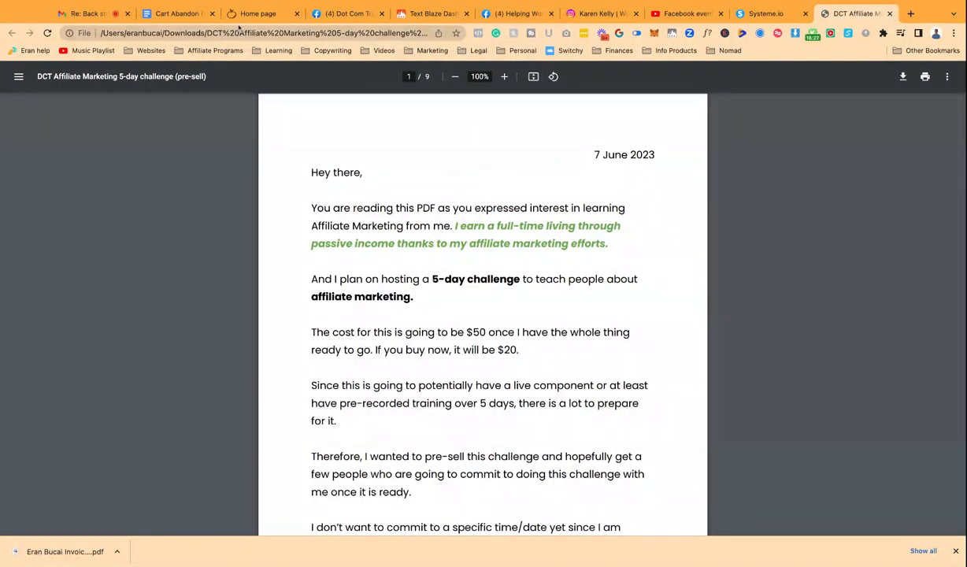
left_click(261, 13)
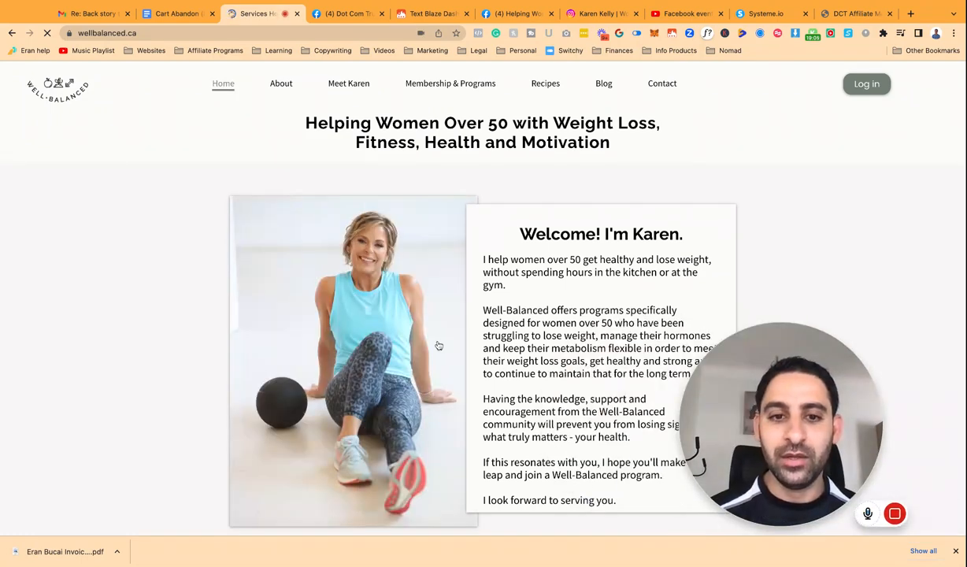
Scroll the Well-Balanced homepage through offerings and testimonials to the success videos and signup form
scroll("down", 3)
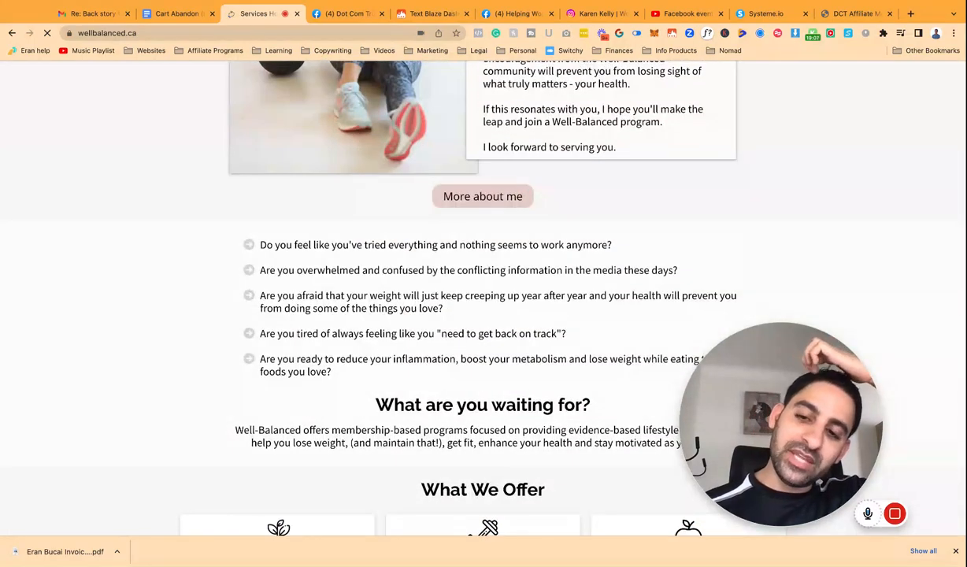
scroll("down", 3)
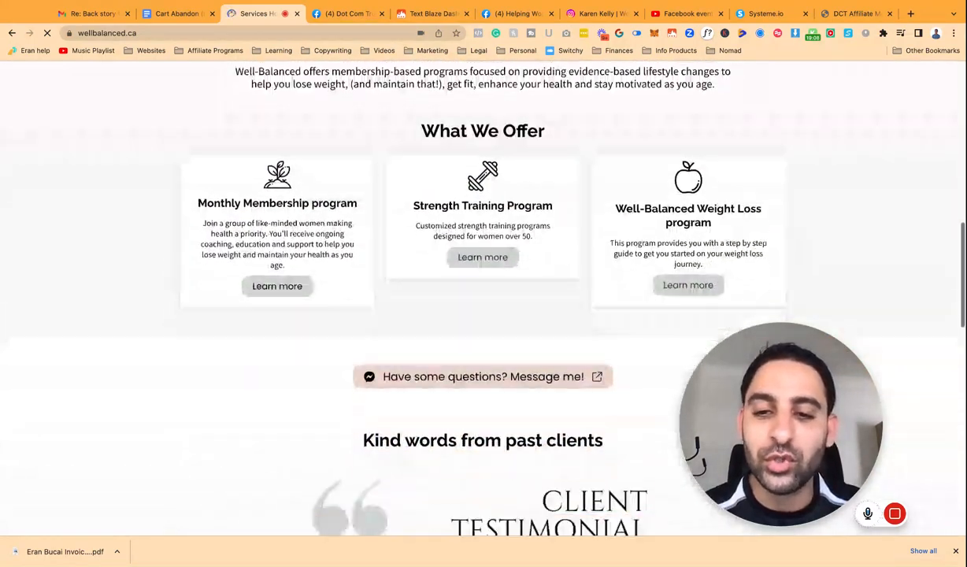
scroll("down", 3)
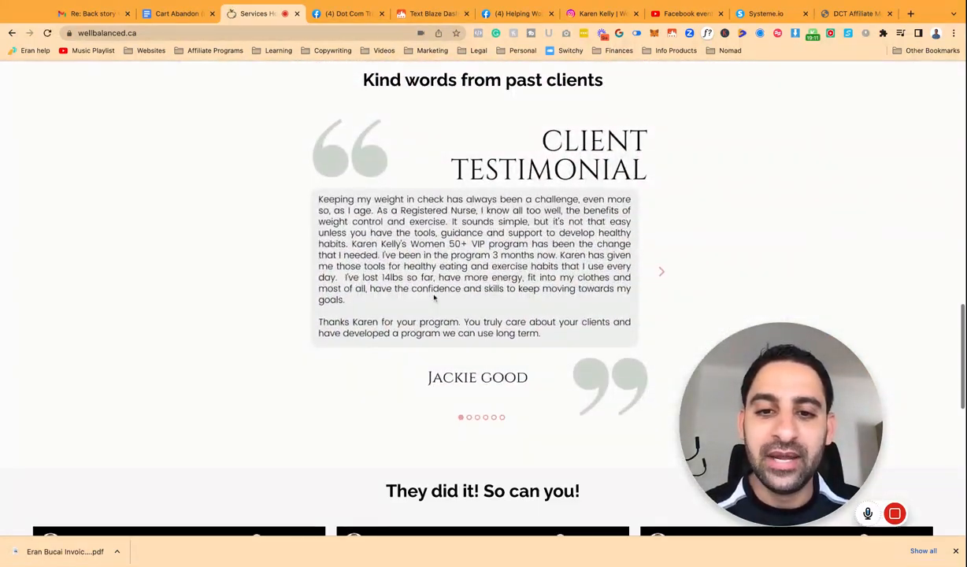
scroll("down", 3)
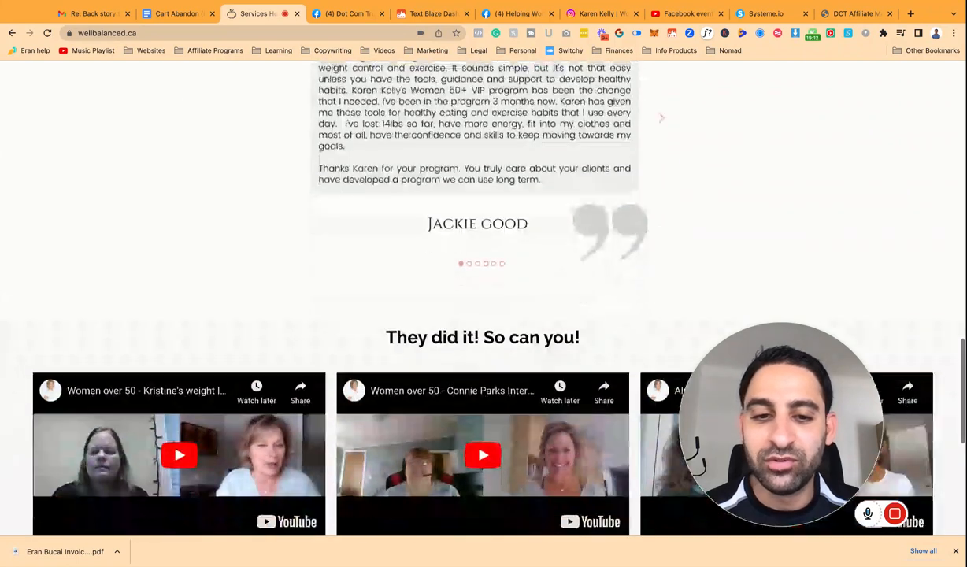
scroll("down", 3)
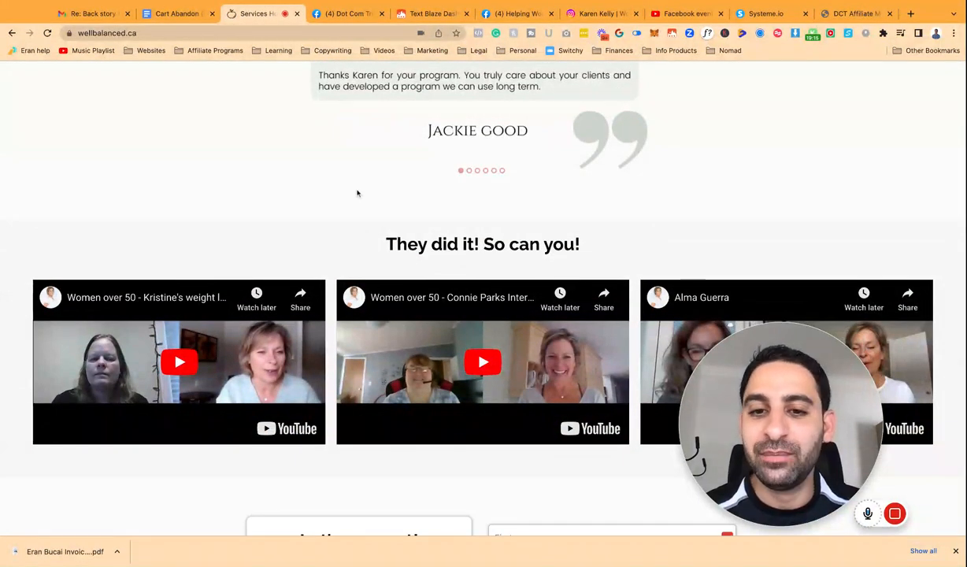
scroll("down", 3)
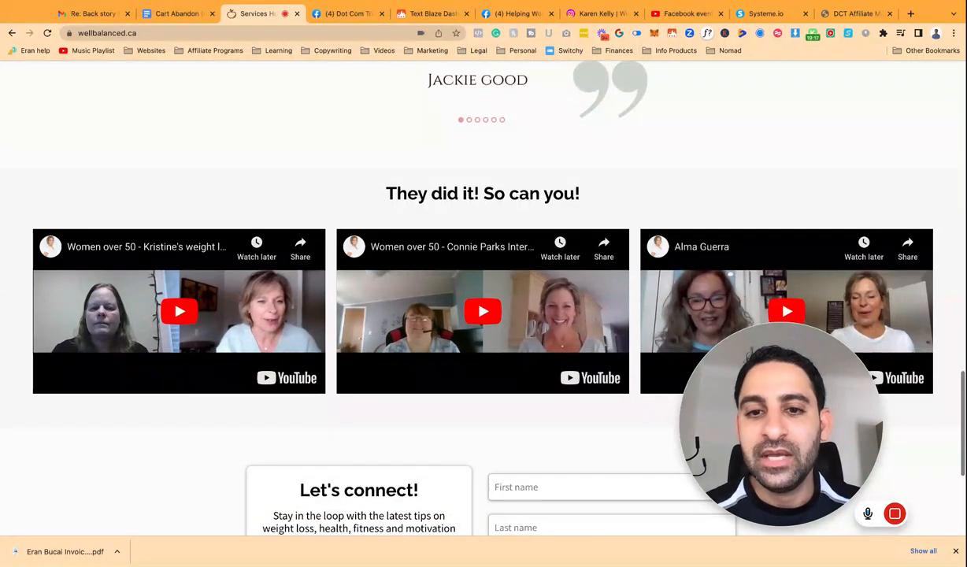
scroll("down", 3)
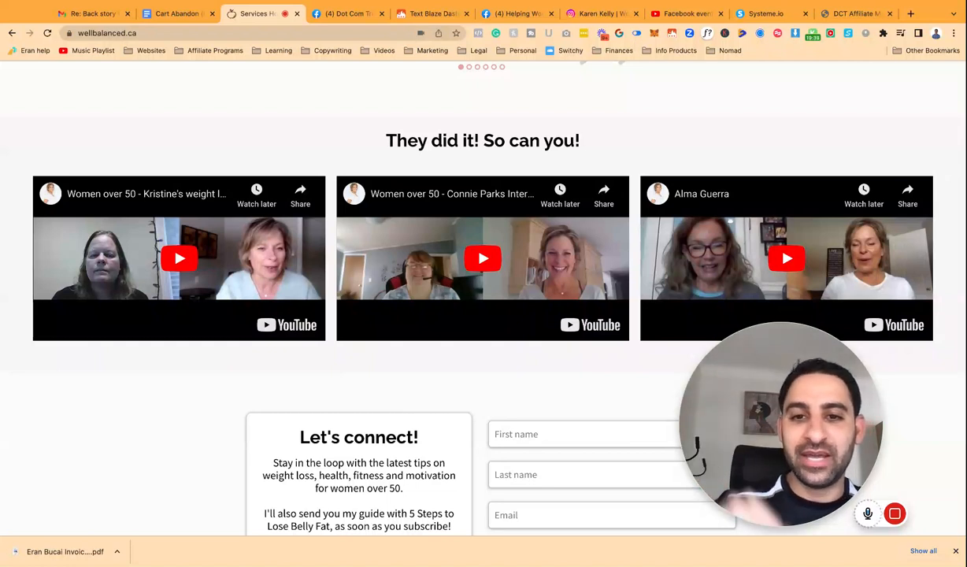
mouse_move(192, 250)
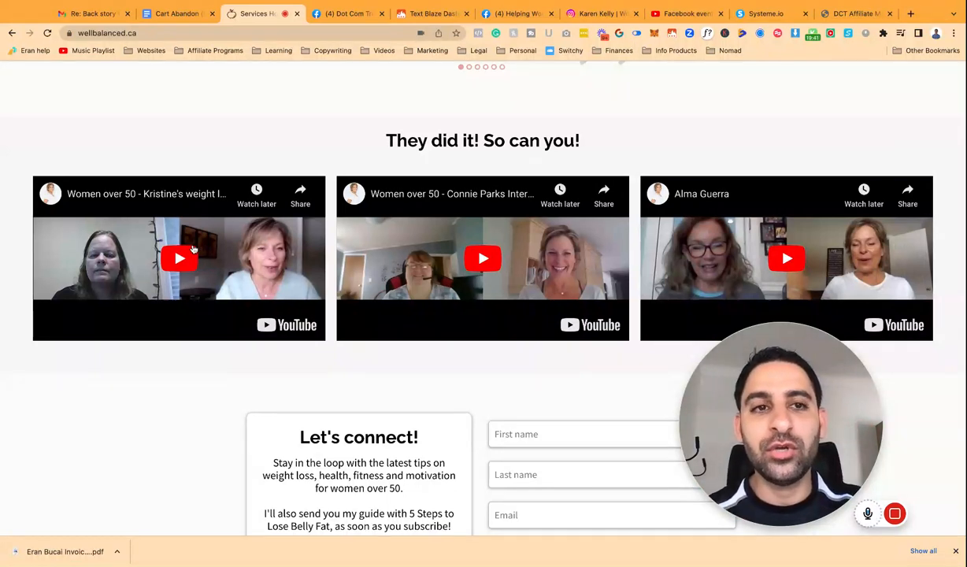